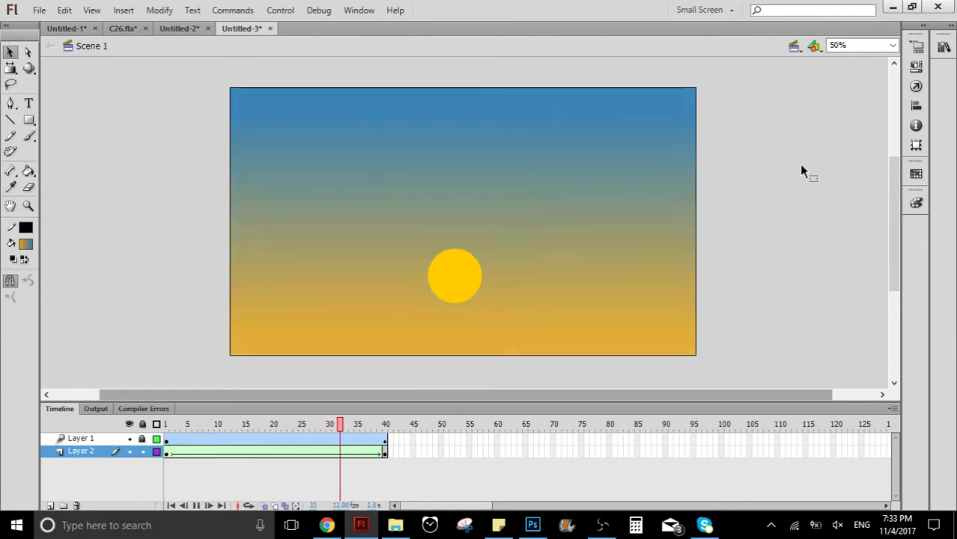
# - Delete the old sky gradient layer and the sun layer, leaving one empty layer
pyautogui.click(165, 424)
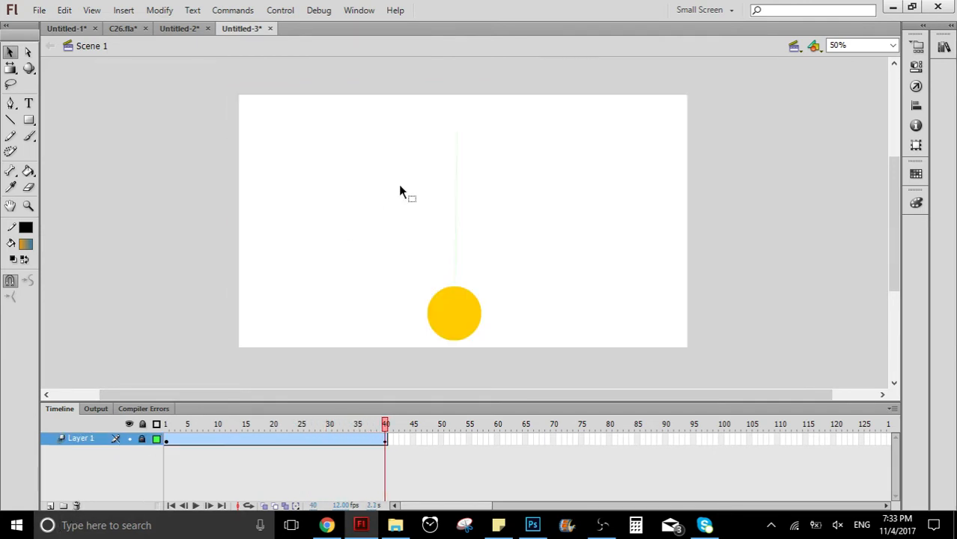
pyautogui.click(50, 506)
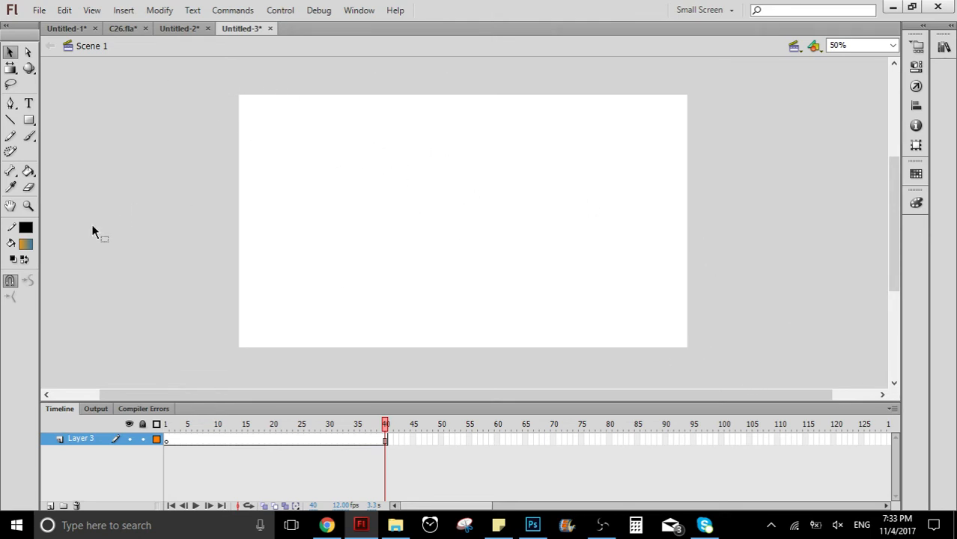
# - Remove the empty layer's frames and insert a frame at 40 so it spans 40 frames
pyautogui.click(24, 242)
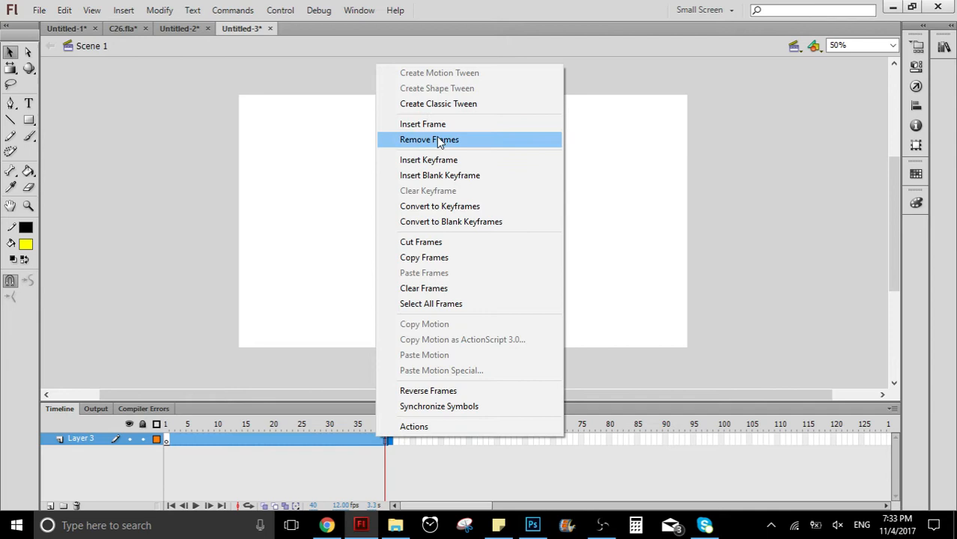
pyautogui.click(429, 140)
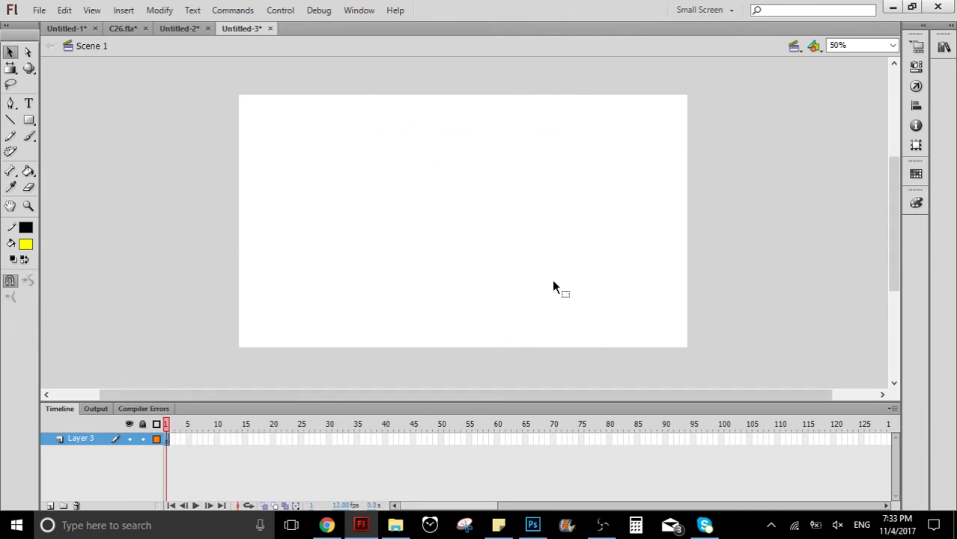
pyautogui.rightClick(387, 440)
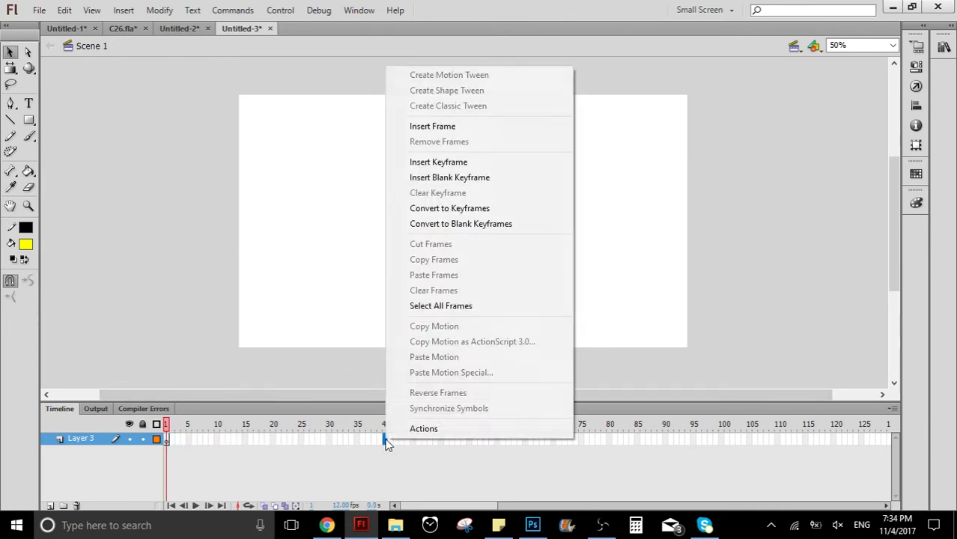
pyautogui.click(431, 126)
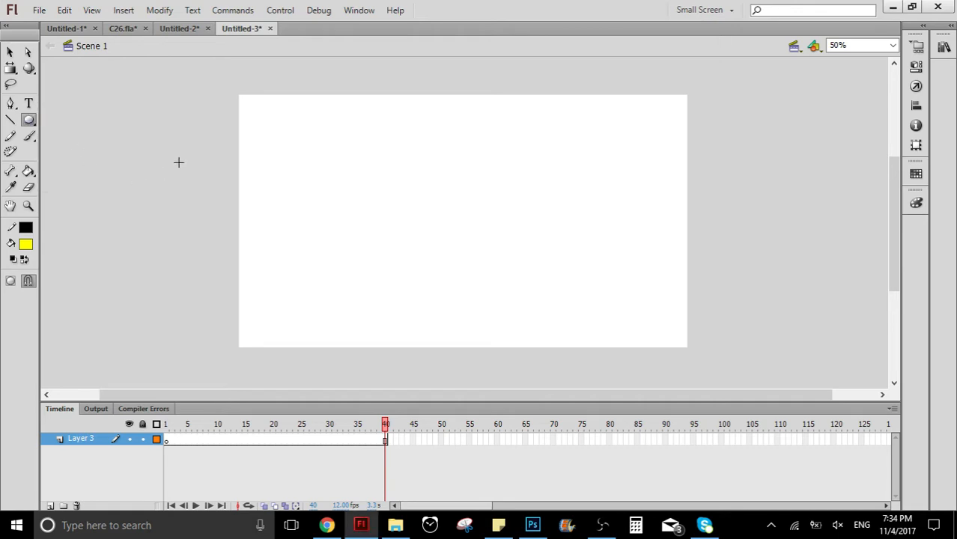
# - Draw a yellow sun circle near the stage top and strip its outline
pyautogui.moveTo(431, 117); pyautogui.dragTo(471, 171)
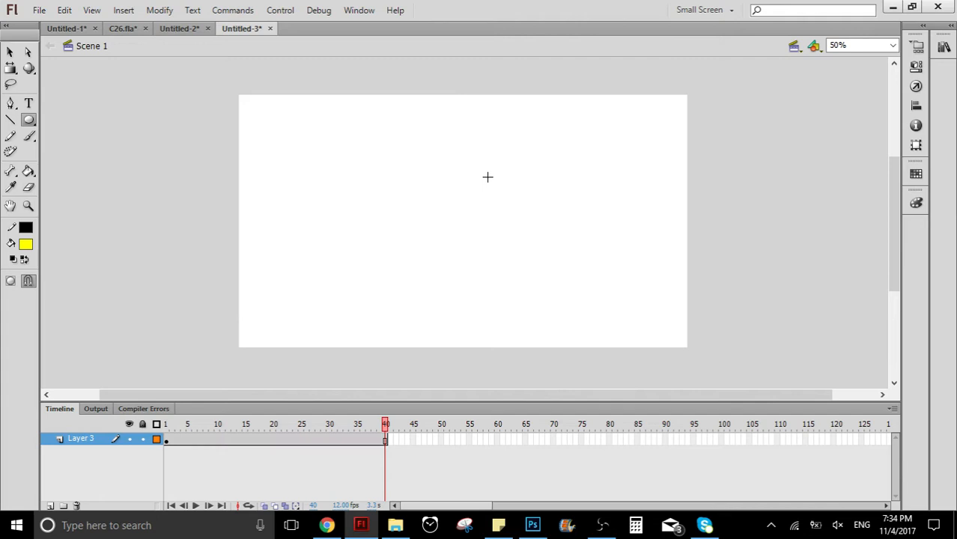
pyautogui.moveTo(432, 121); pyautogui.dragTo(485, 173)
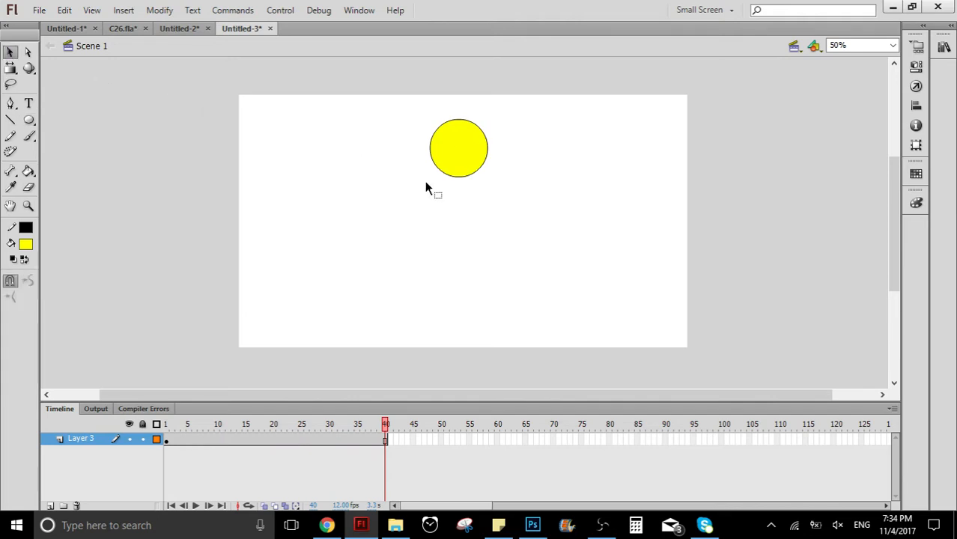
pyautogui.click(458, 148)
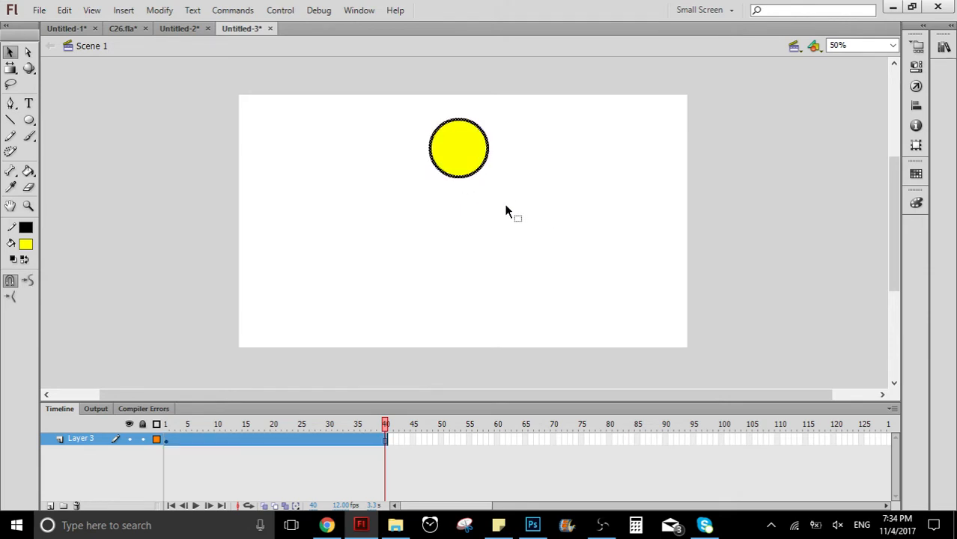
pyautogui.click(437, 217)
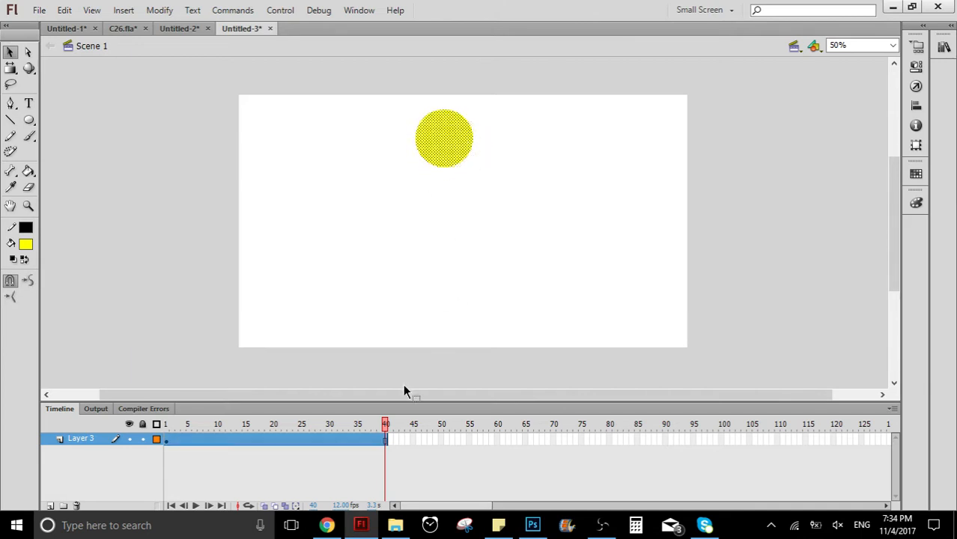
# - Test-drag the sun down and back to the top on the first frame
pyautogui.click(165, 424)
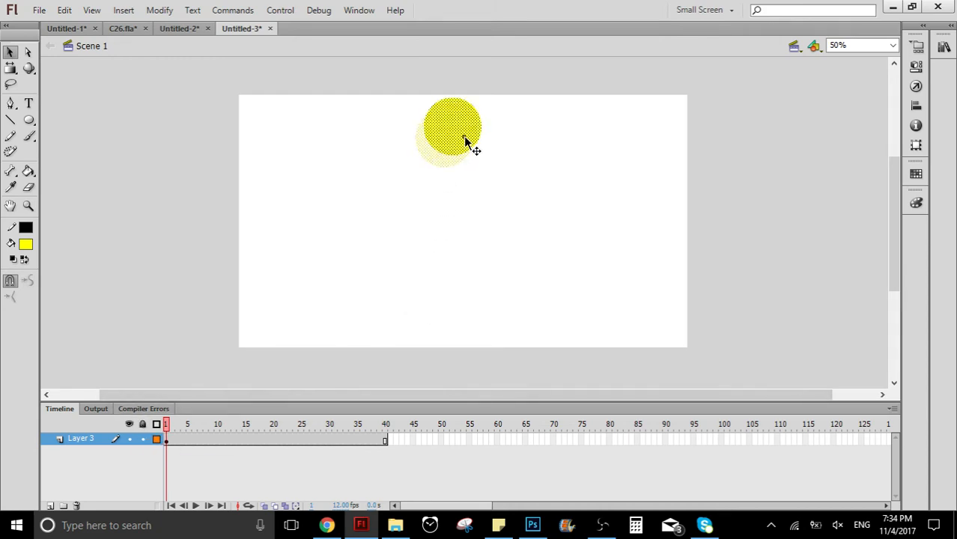
pyautogui.moveTo(450, 132); pyautogui.dragTo(455, 232)
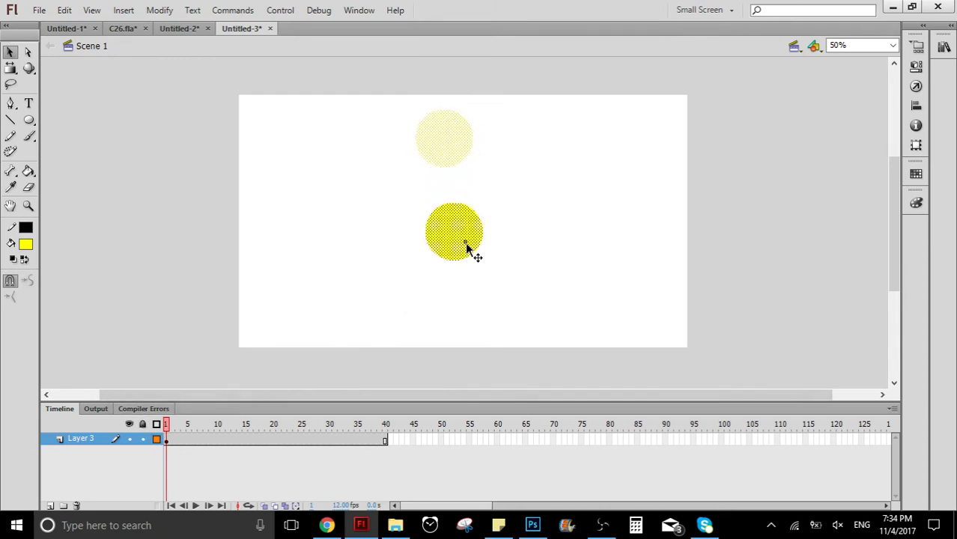
pyautogui.moveTo(455, 232); pyautogui.dragTo(467, 142)
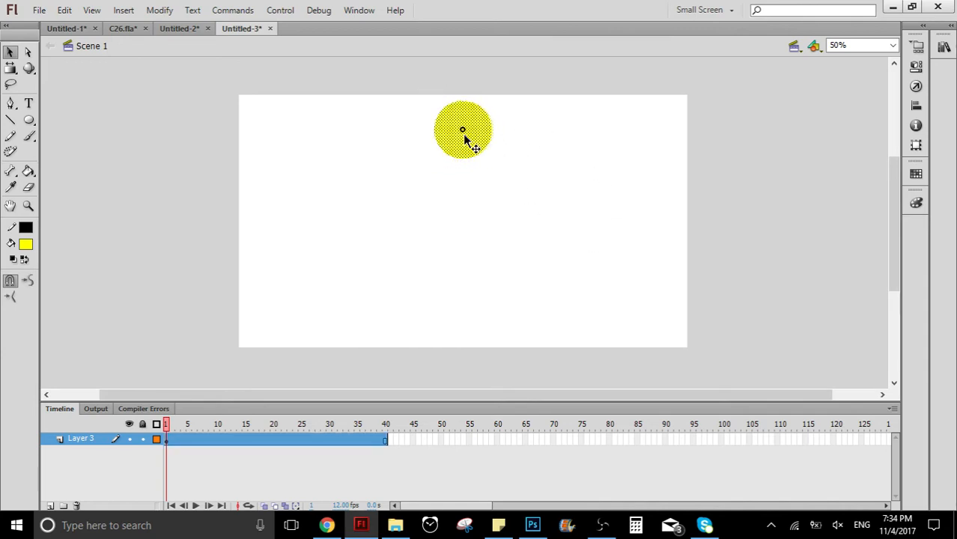
pyautogui.moveTo(463, 129); pyautogui.dragTo(463, 301)
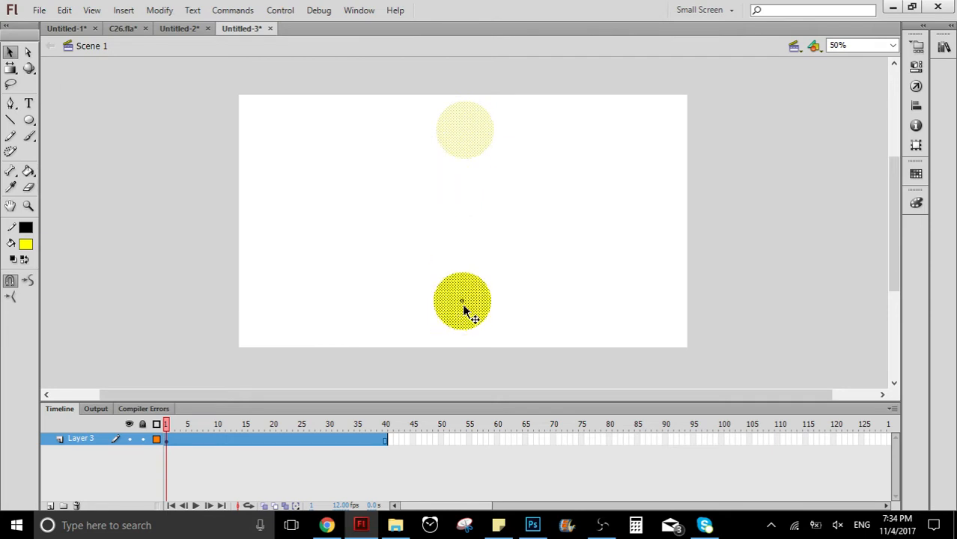
pyautogui.moveTo(461, 303); pyautogui.dragTo(458, 132)
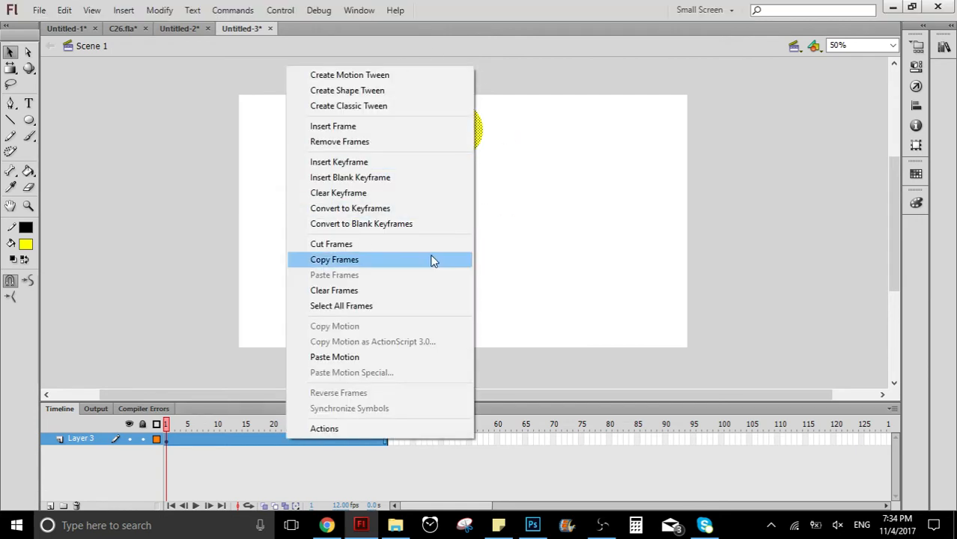
# - Create a motion tween across the 40 frames, converting the sun to a symbol
pyautogui.click(334, 259)
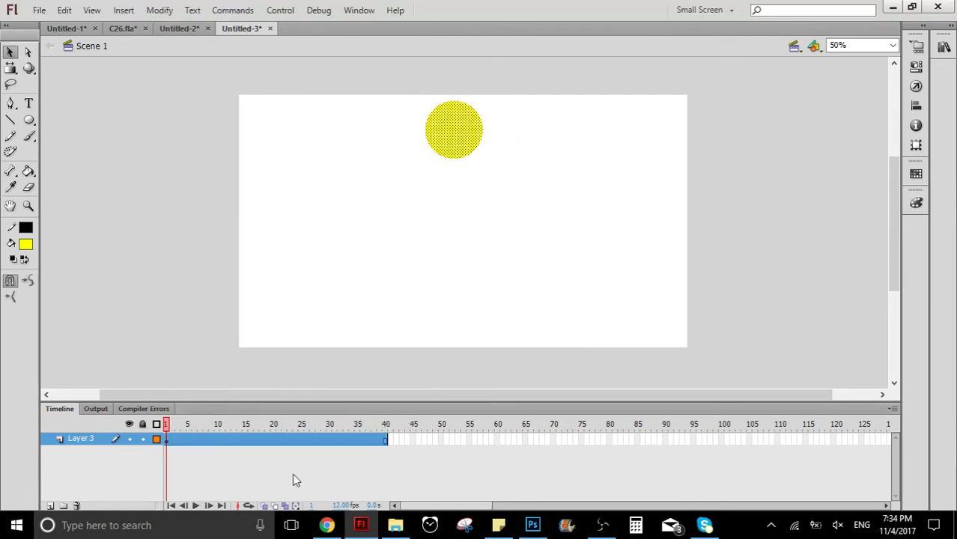
pyautogui.moveTo(291, 446)
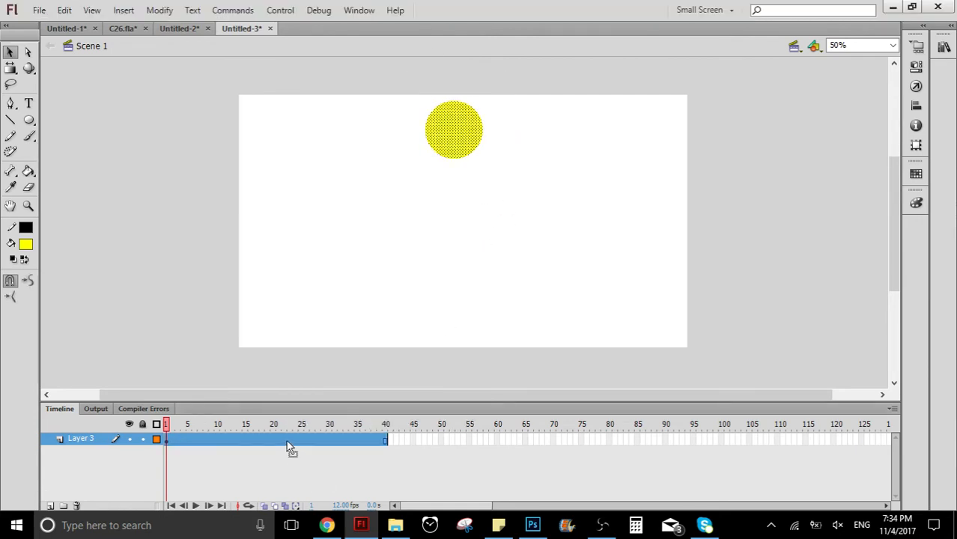
pyautogui.rightClick(291, 446)
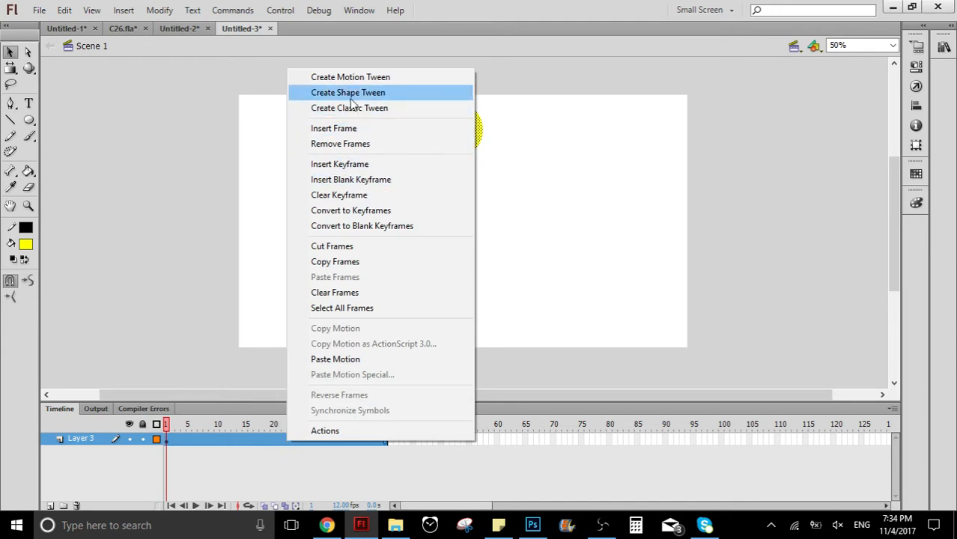
pyautogui.click(348, 92)
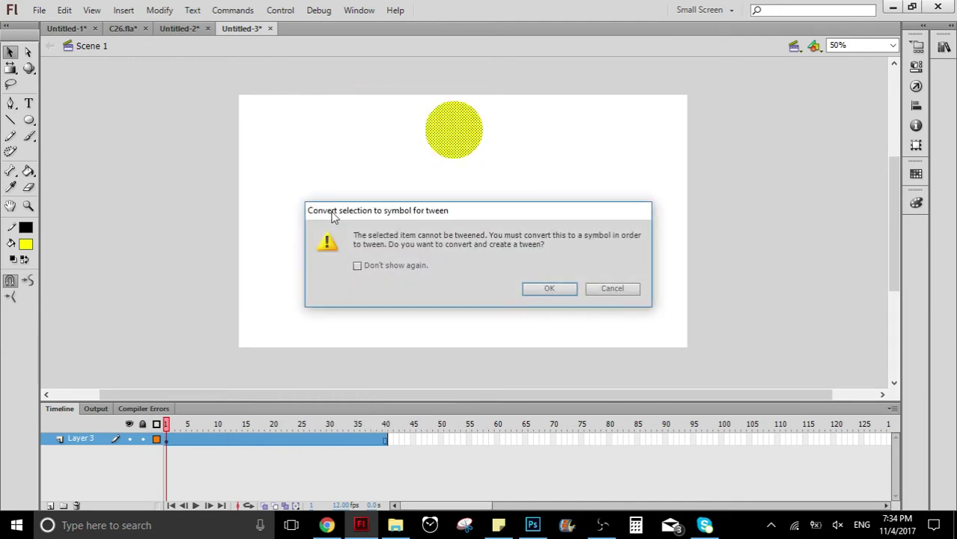
pyautogui.click(548, 288)
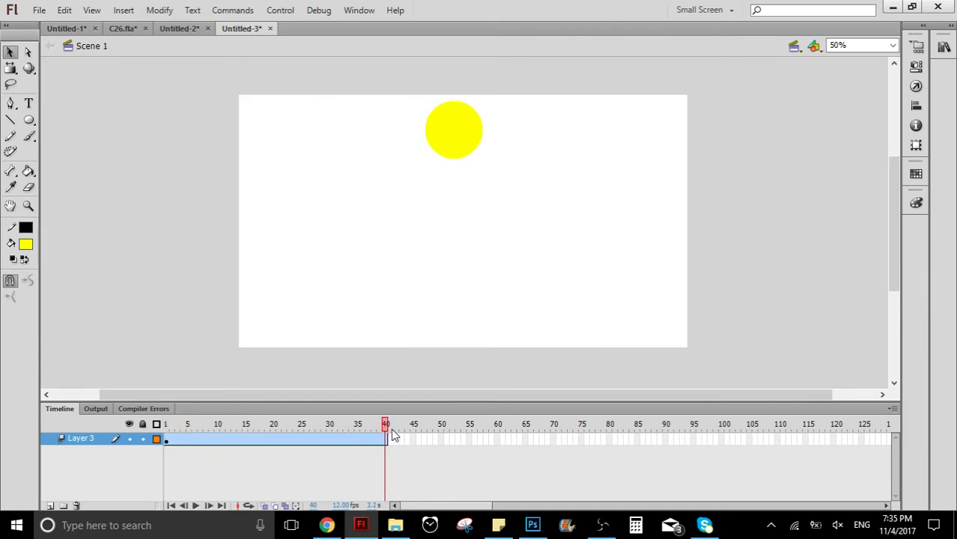
# - Move the sun to the stage bottom at frame 40 and check the tween sinks it
pyautogui.click(453, 129)
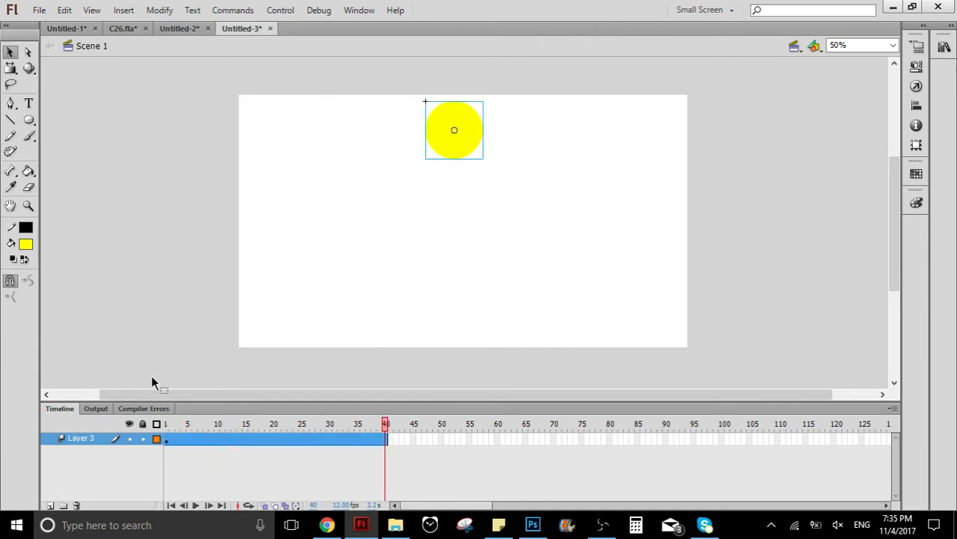
pyautogui.click(165, 424)
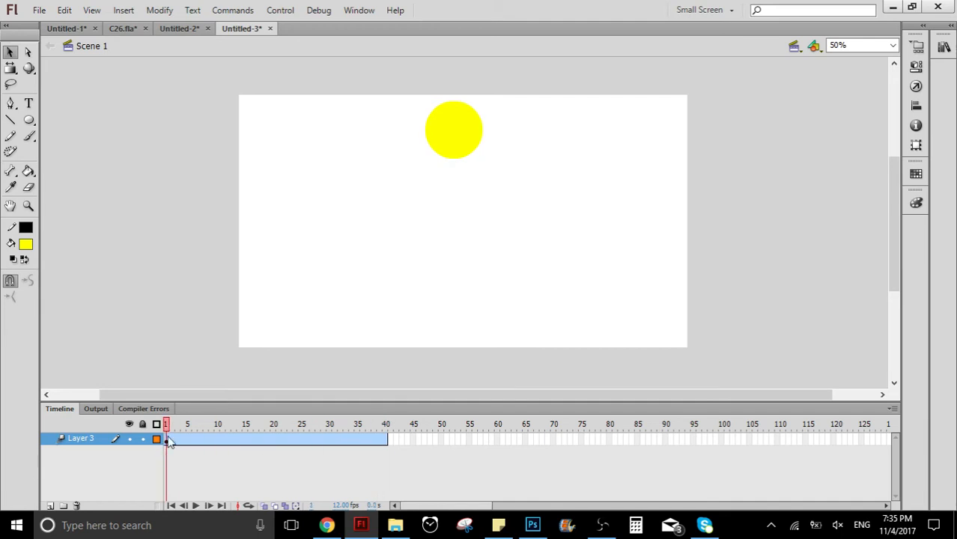
pyautogui.click(373, 425)
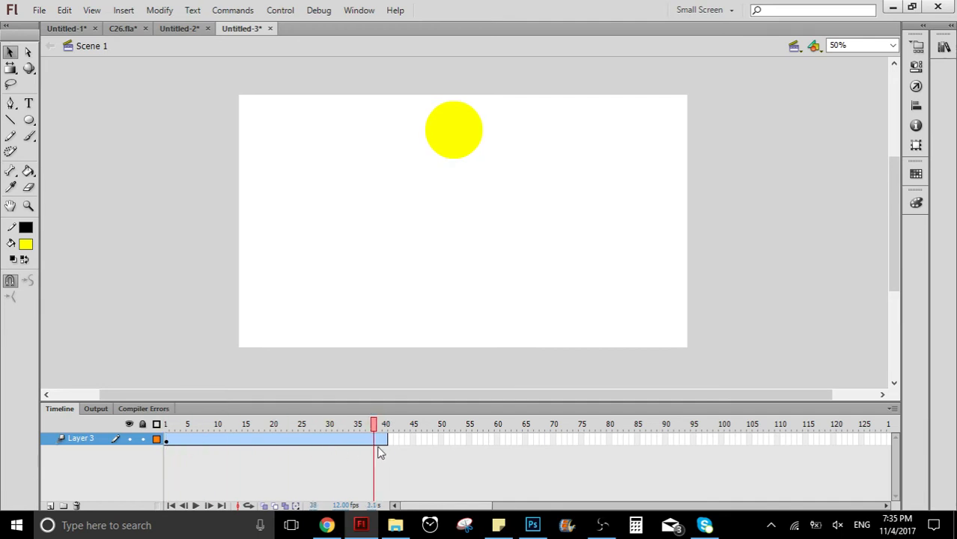
pyautogui.click(453, 129)
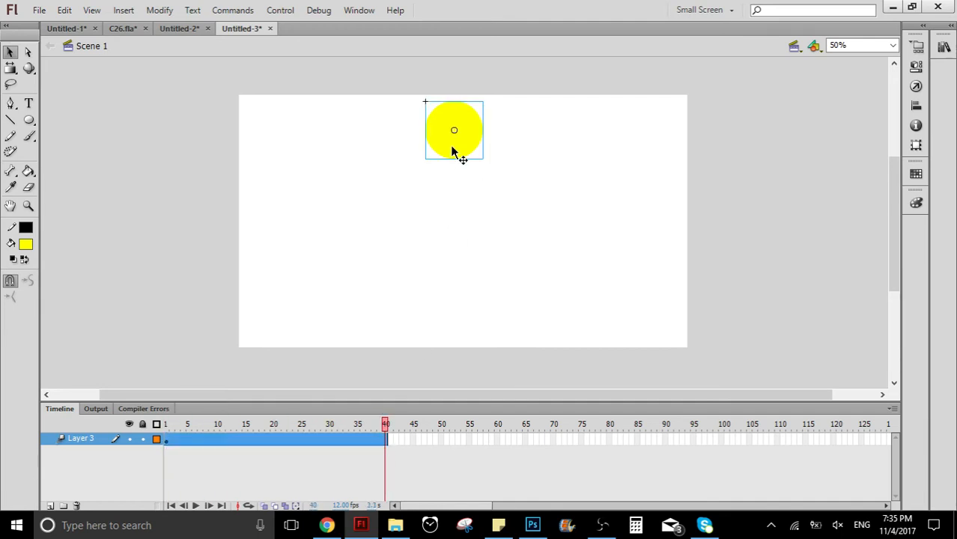
pyautogui.moveTo(454, 130); pyautogui.dragTo(454, 307)
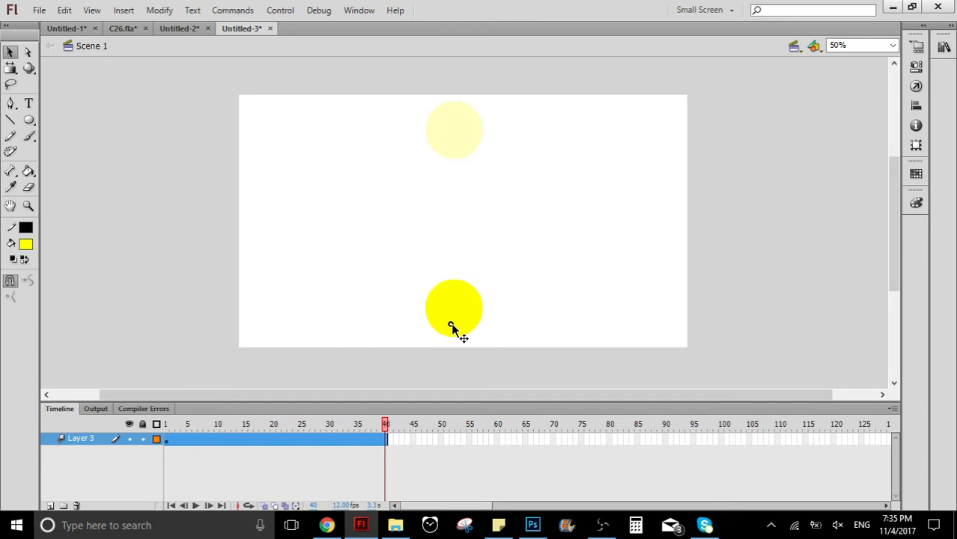
pyautogui.click(454, 308)
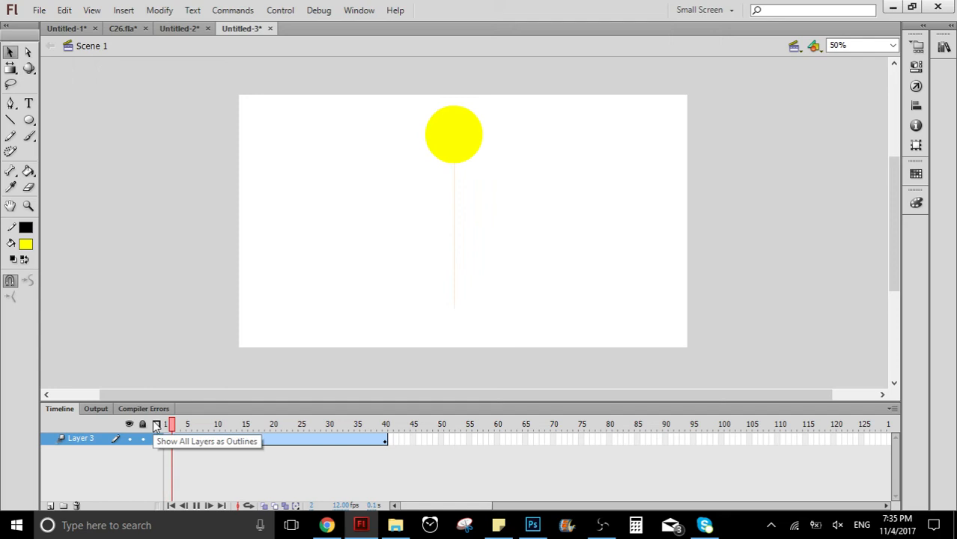
pyautogui.click(311, 425)
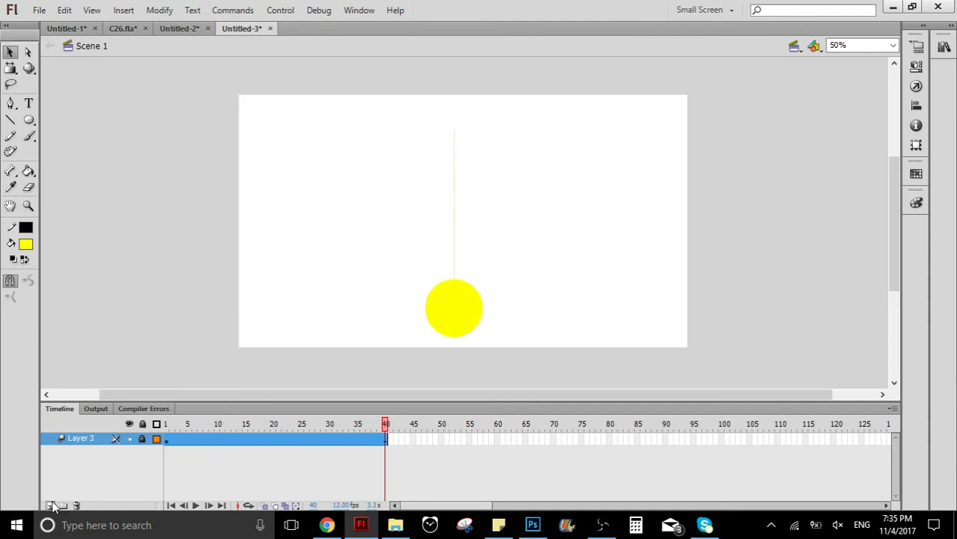
# - Add a new layer for the sky
pyautogui.click(51, 506)
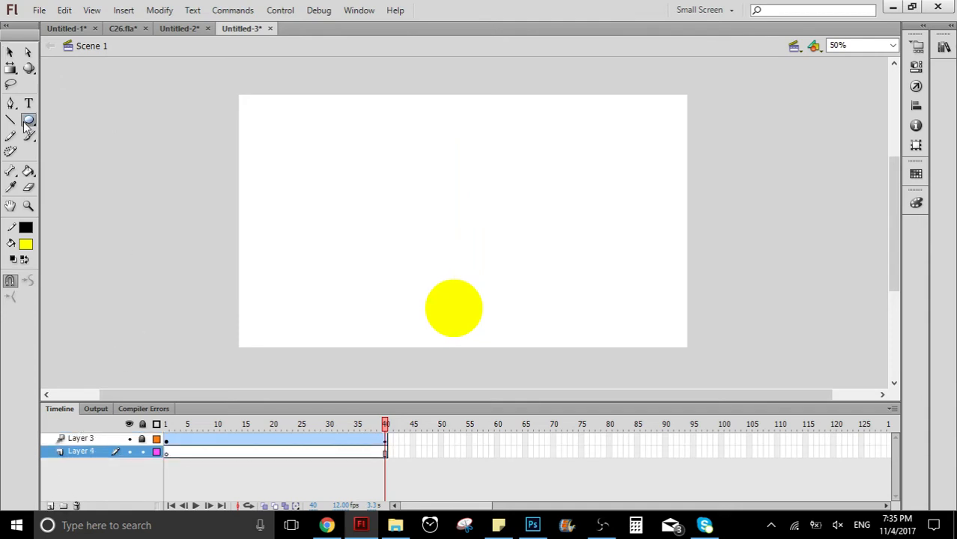
# - Draw a yellow rectangle over the full stage on the new layer and select it
pyautogui.click(28, 119)
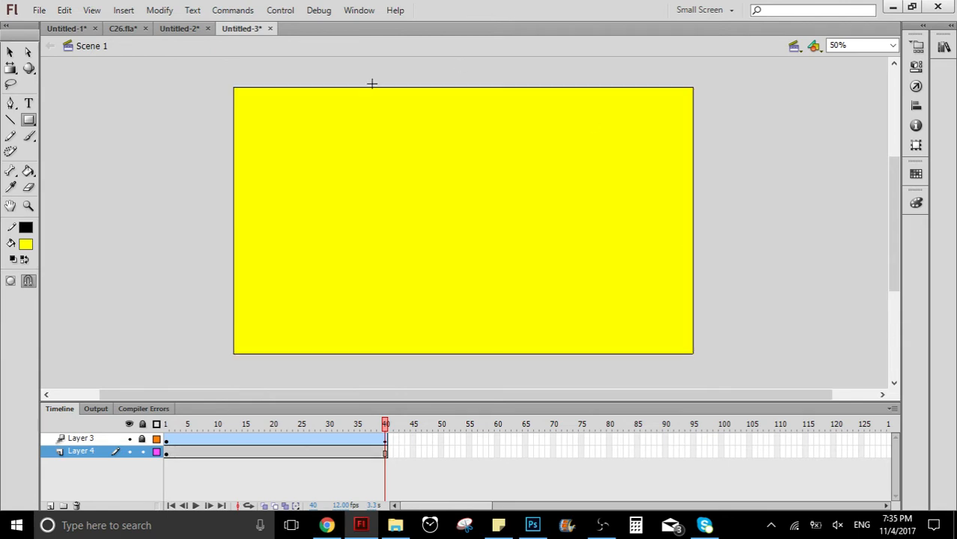
pyautogui.click(10, 51)
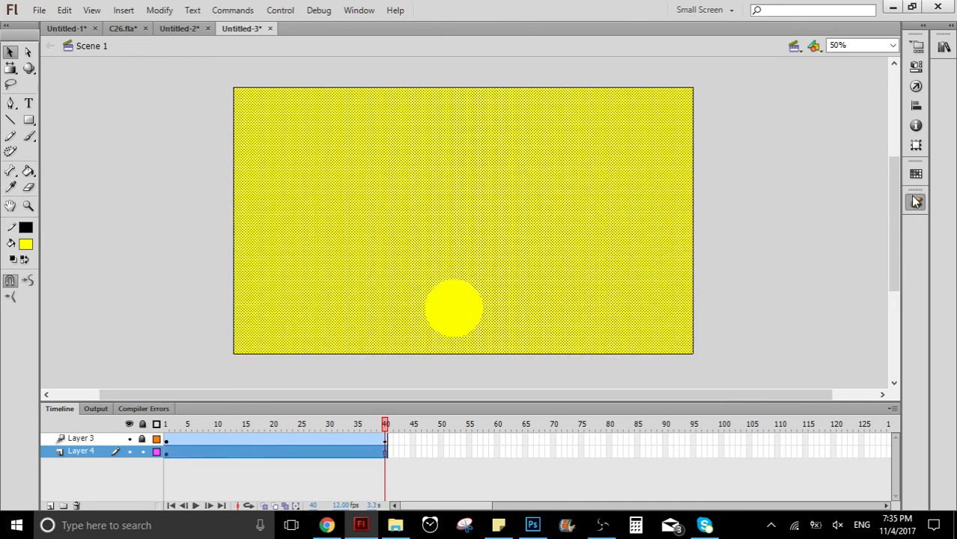
# - Give the rectangle a linear gradient fill from light turquoise to bright blue
pyautogui.click(683, 208)
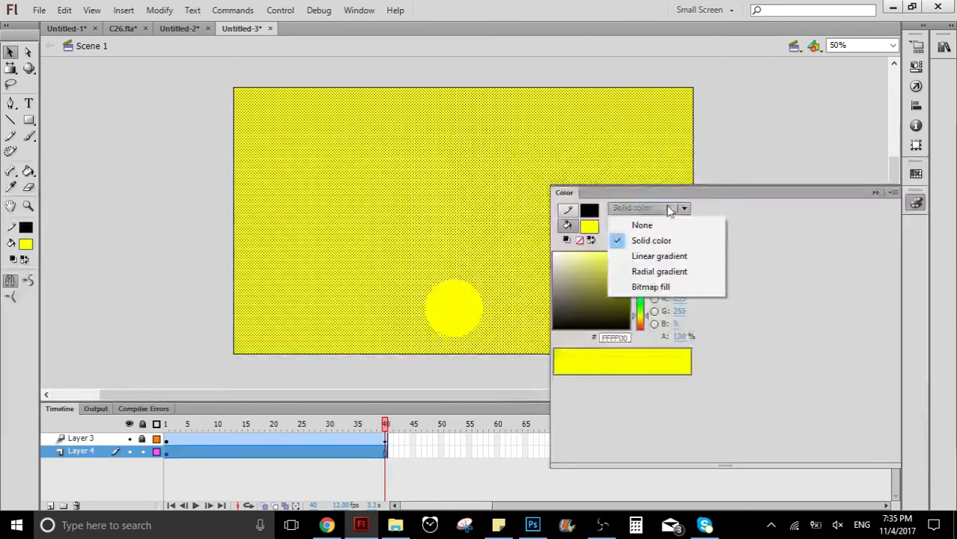
pyautogui.moveTo(658, 256)
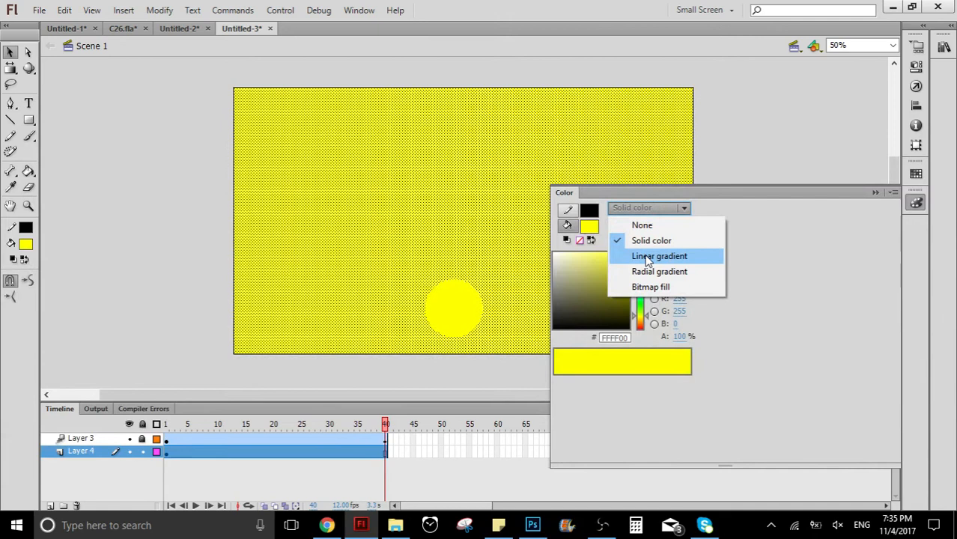
pyautogui.click(659, 256)
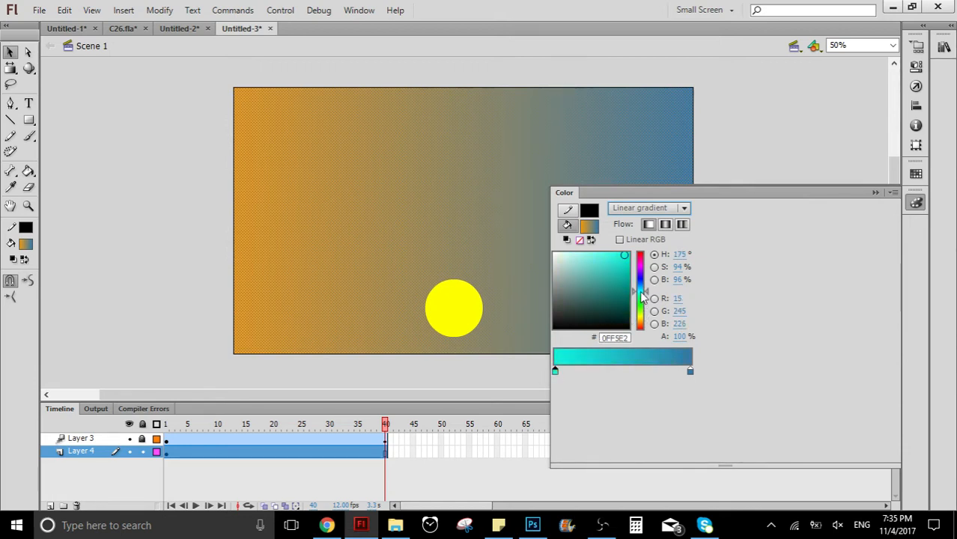
pyautogui.click(614, 282)
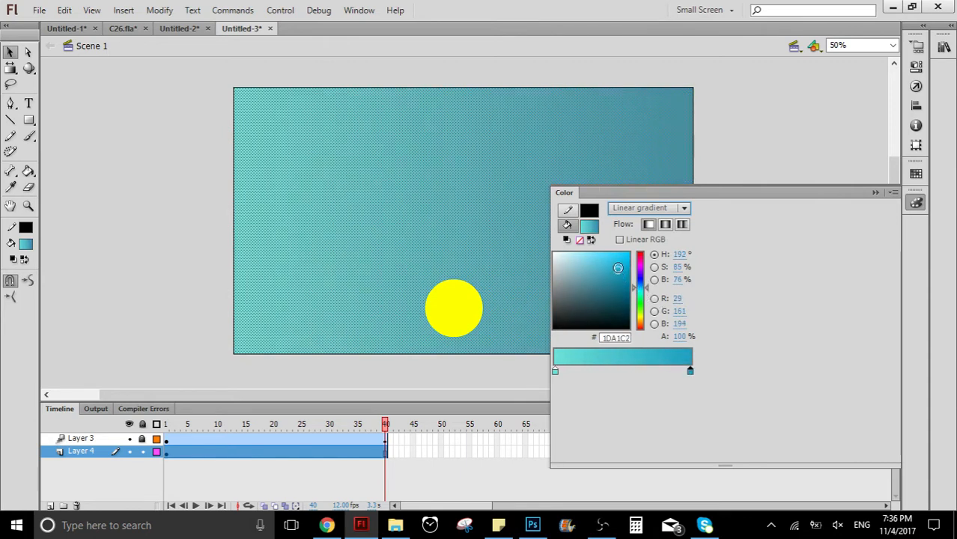
pyautogui.moveTo(616, 268); pyautogui.dragTo(620, 263)
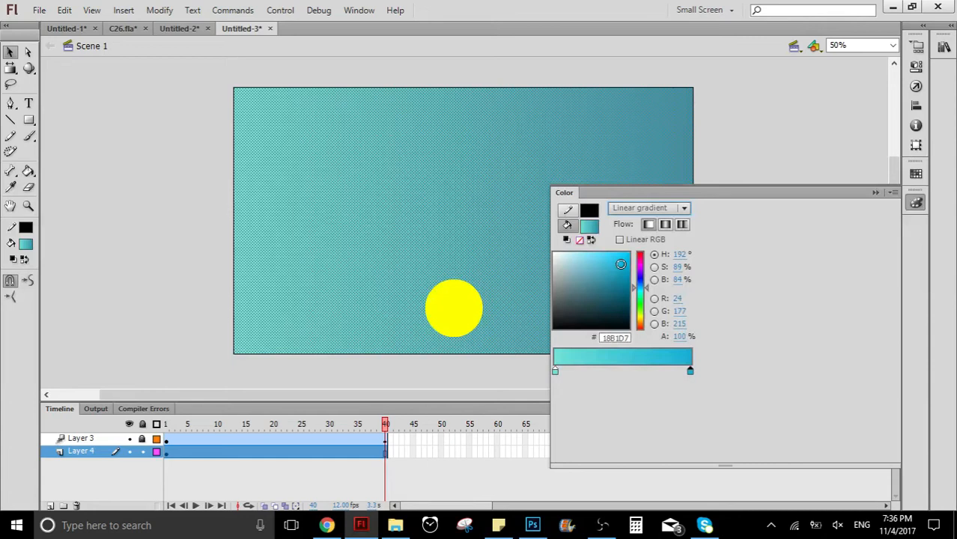
pyautogui.click(578, 313)
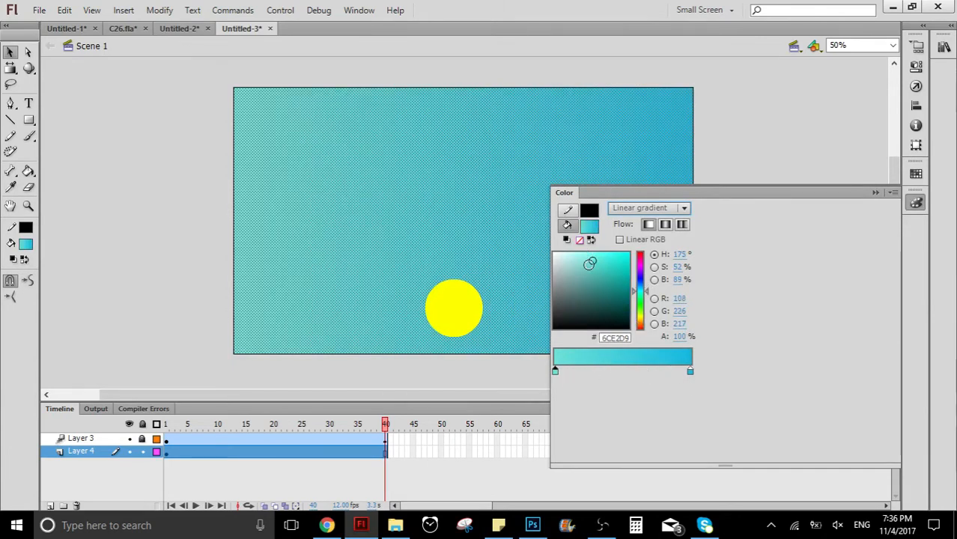
pyautogui.click(582, 260)
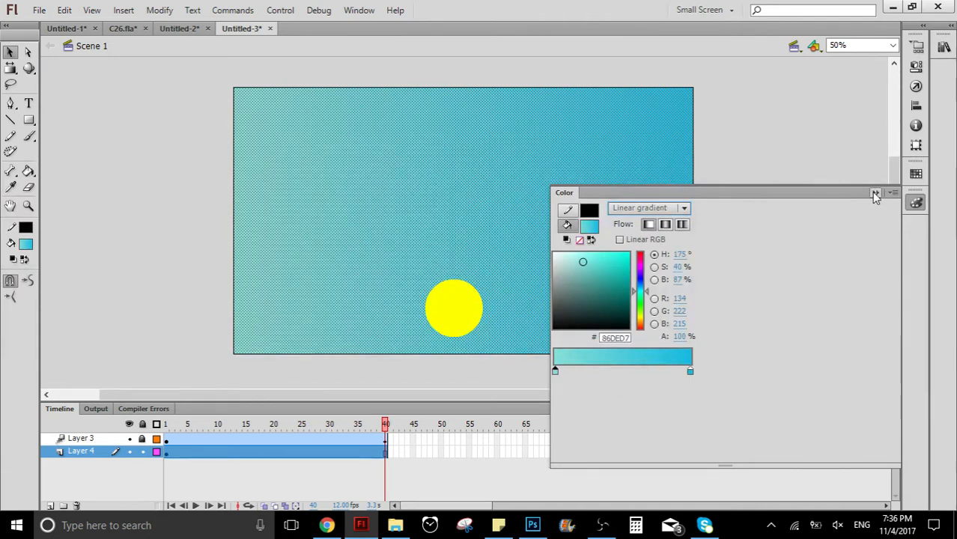
pyautogui.click(874, 193)
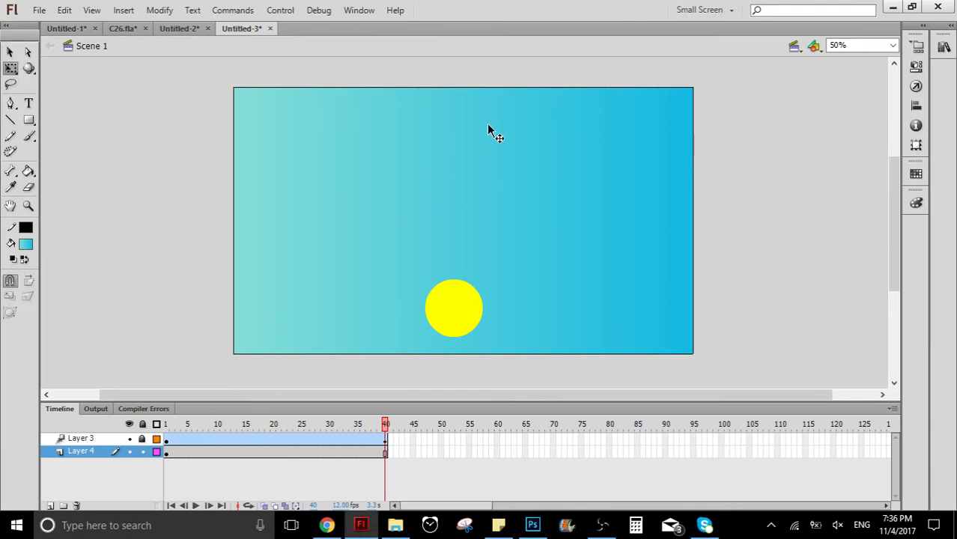
pyautogui.moveTo(256, 181)
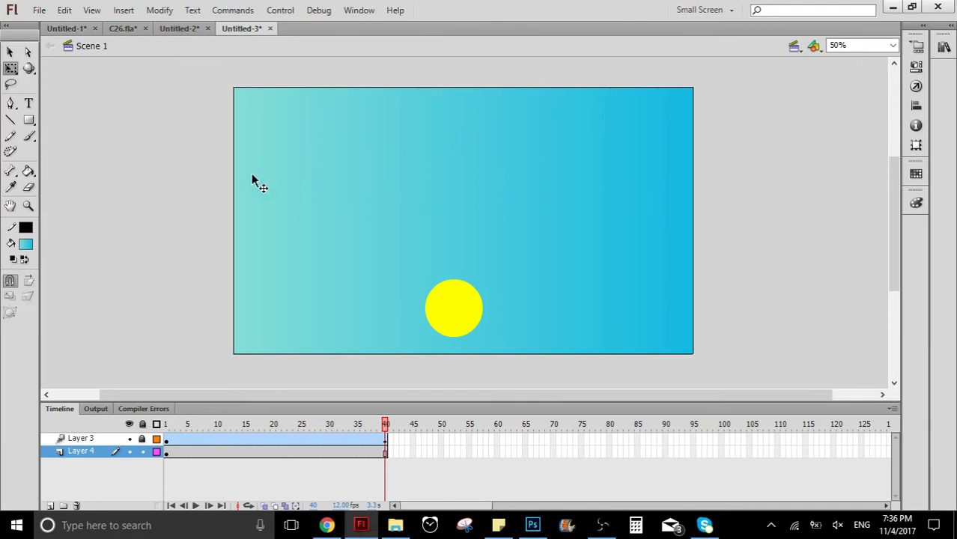
pyautogui.moveTo(625, 337)
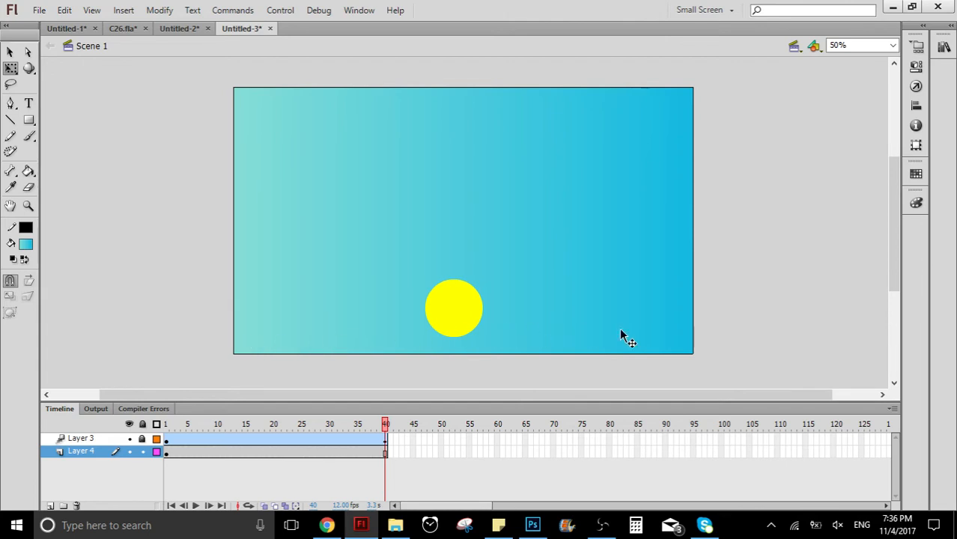
pyautogui.moveTo(546, 333)
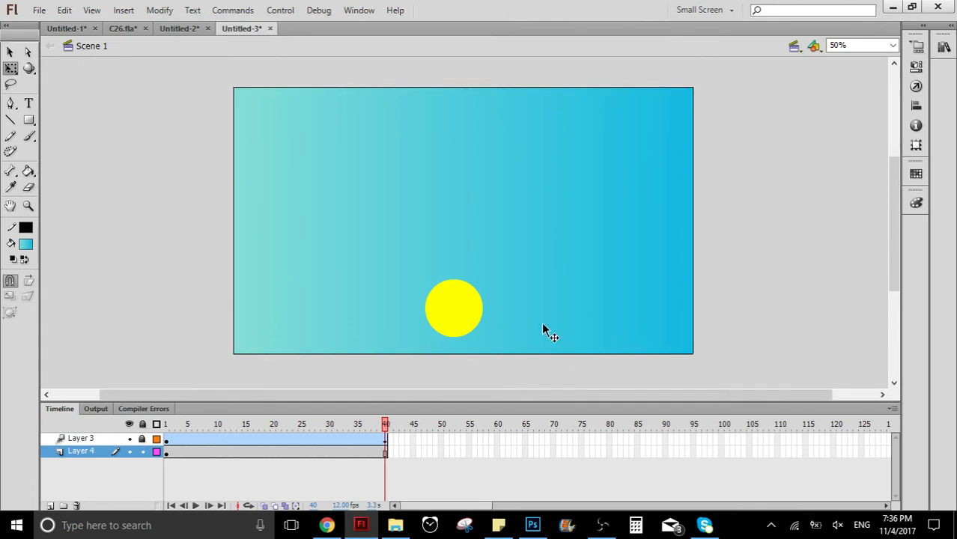
pyautogui.moveTo(626, 113)
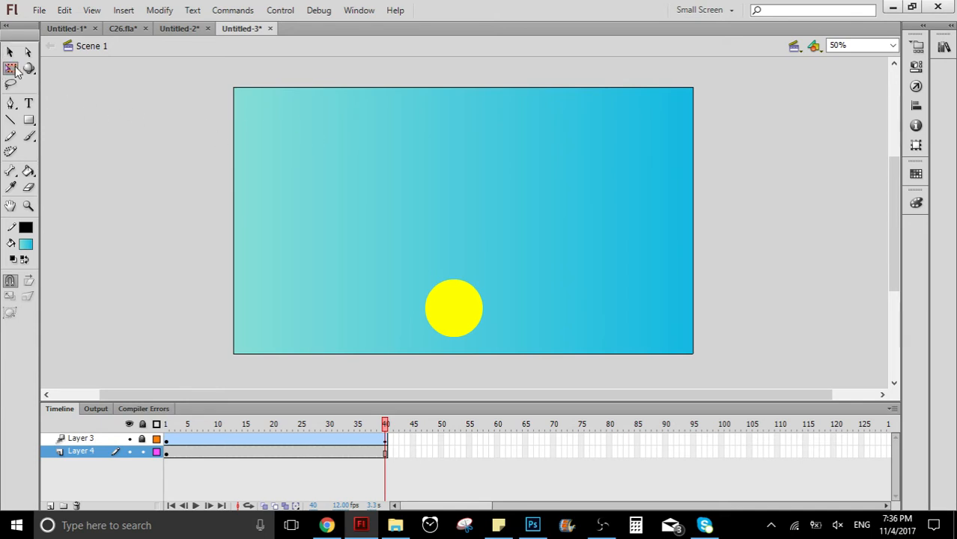
# - Rotate the sky gradient vertical with the Gradient Transform tool, bright blue on top
pyautogui.click(12, 69)
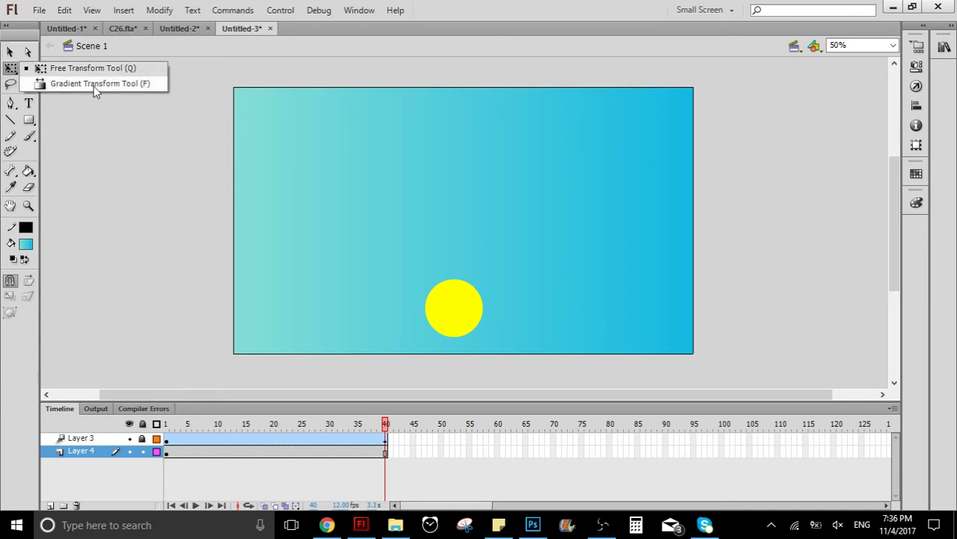
pyautogui.click(93, 68)
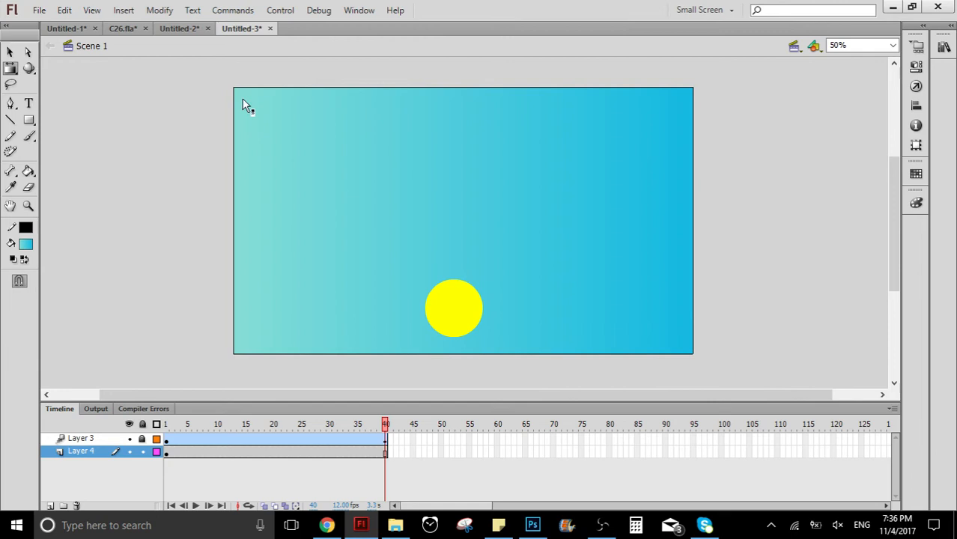
pyautogui.click(462, 222)
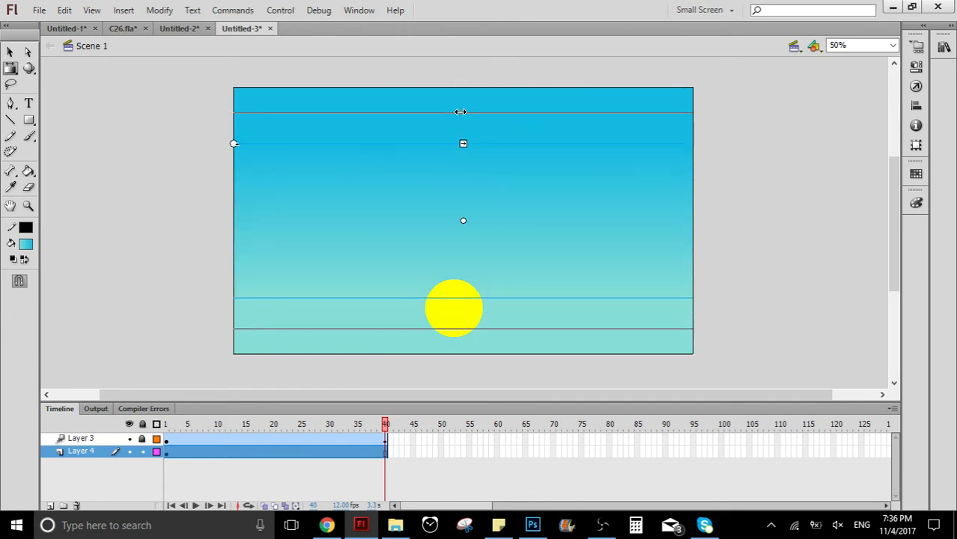
pyautogui.click(191, 217)
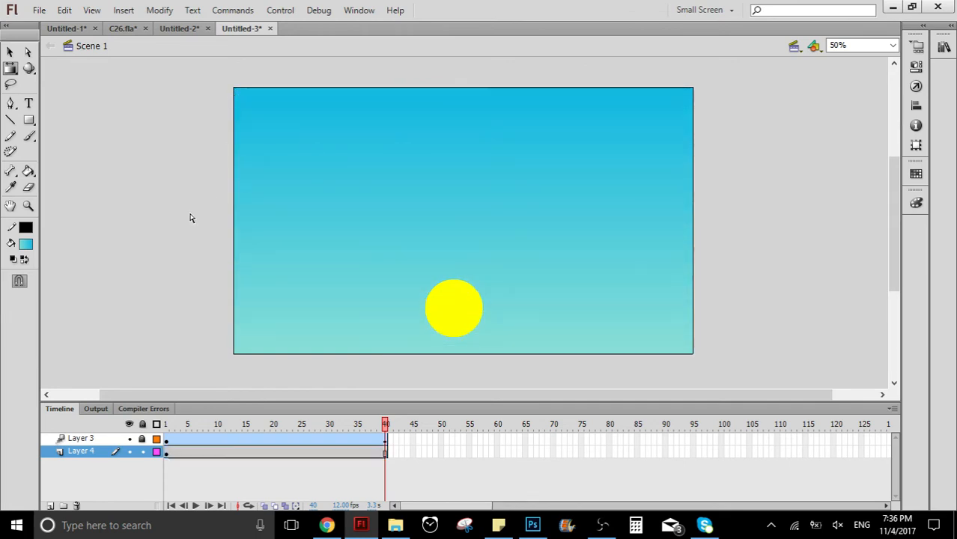
pyautogui.moveTo(448, 183)
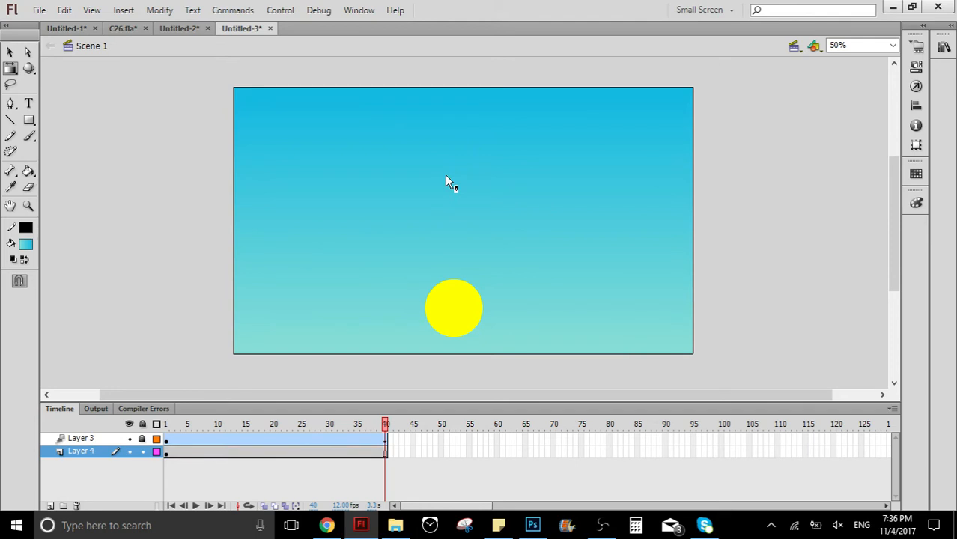
pyautogui.moveTo(395, 432)
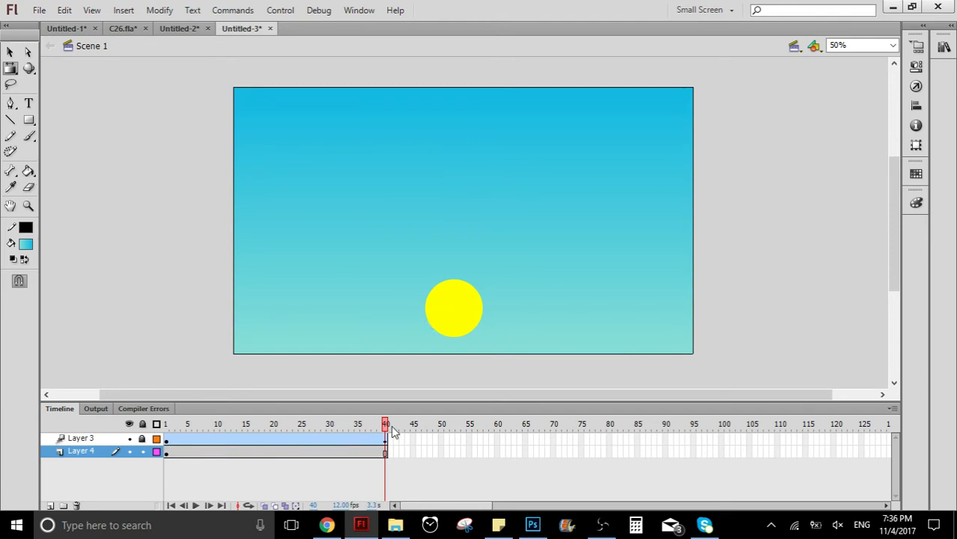
pyautogui.moveTo(416, 426)
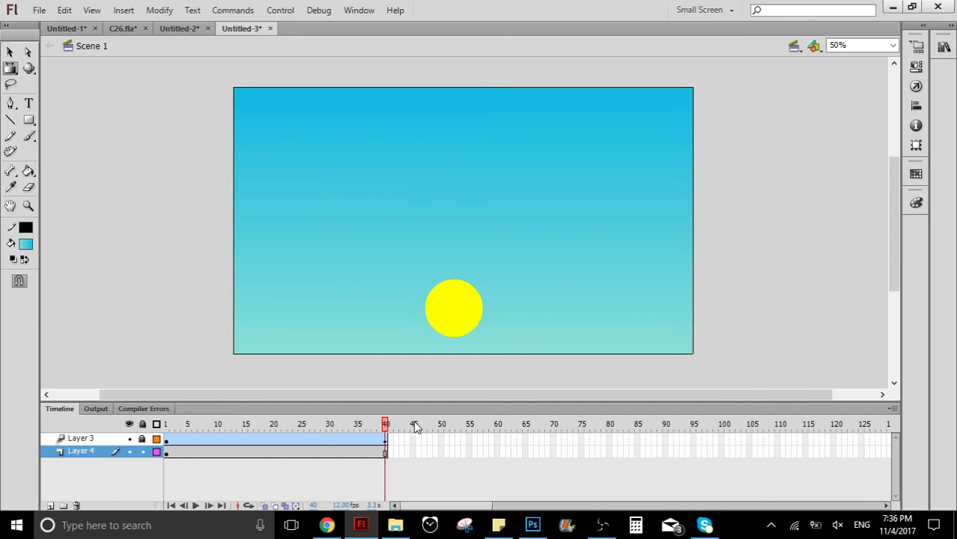
# - Insert a keyframe at frame 40 on the sky layer and check frames 1 and 40
pyautogui.moveTo(385, 425); pyautogui.dragTo(367, 425)
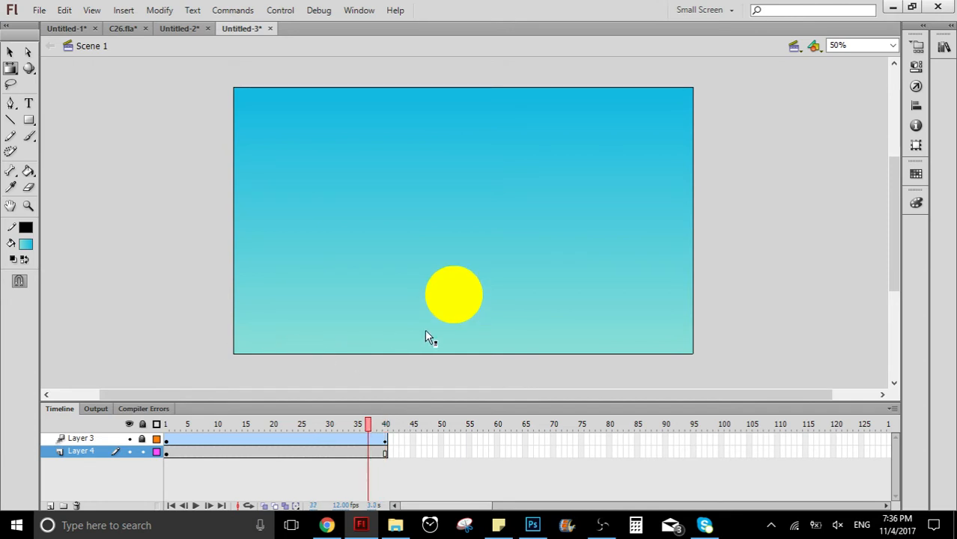
pyautogui.moveTo(367, 107)
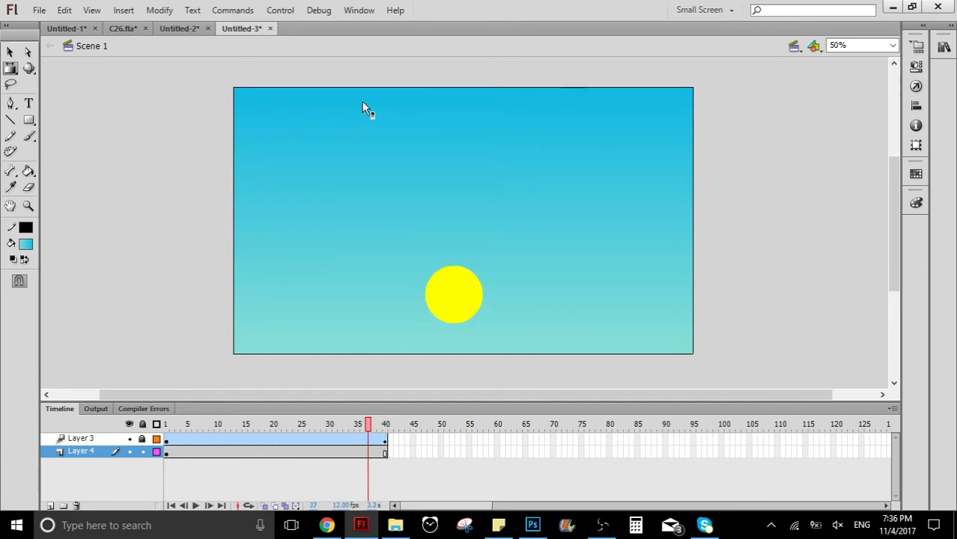
pyautogui.click(323, 425)
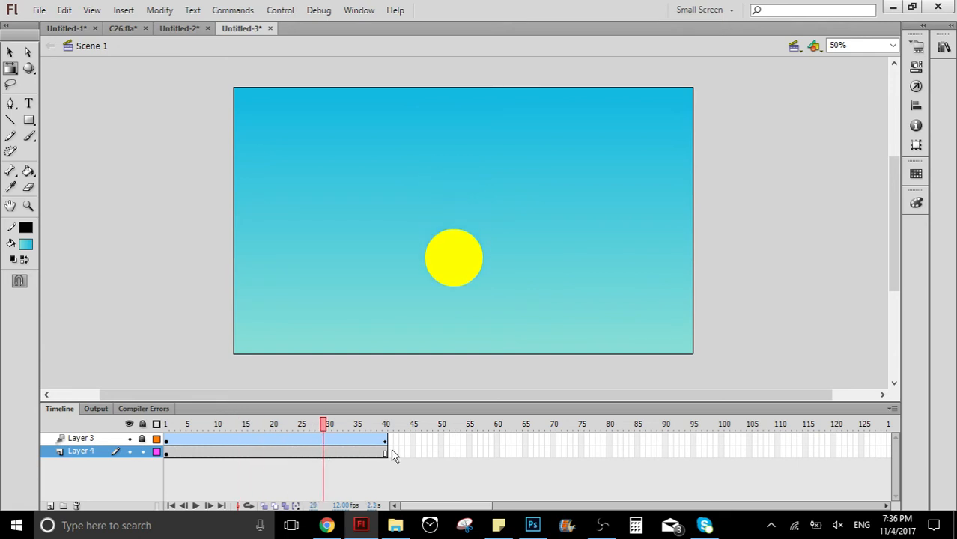
pyautogui.rightClick(386, 449)
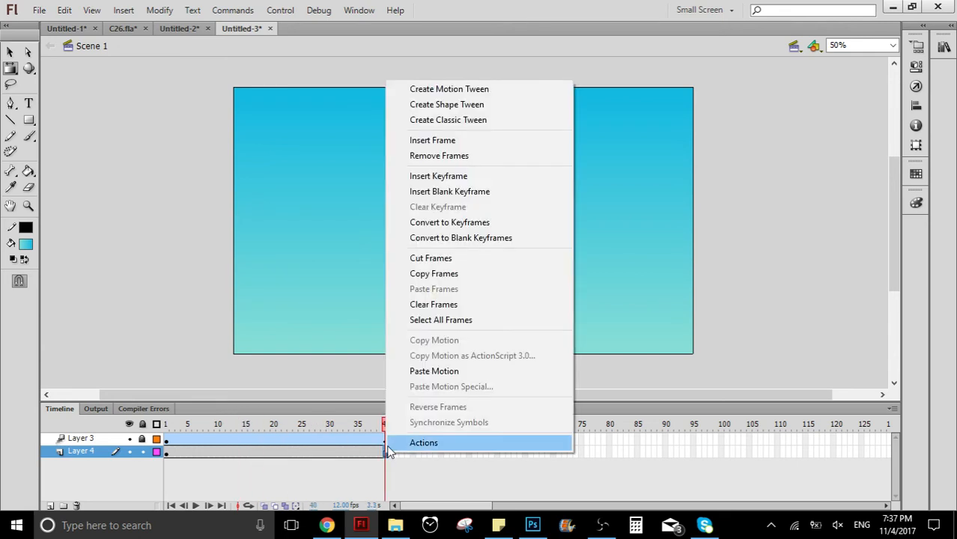
pyautogui.moveTo(469, 177)
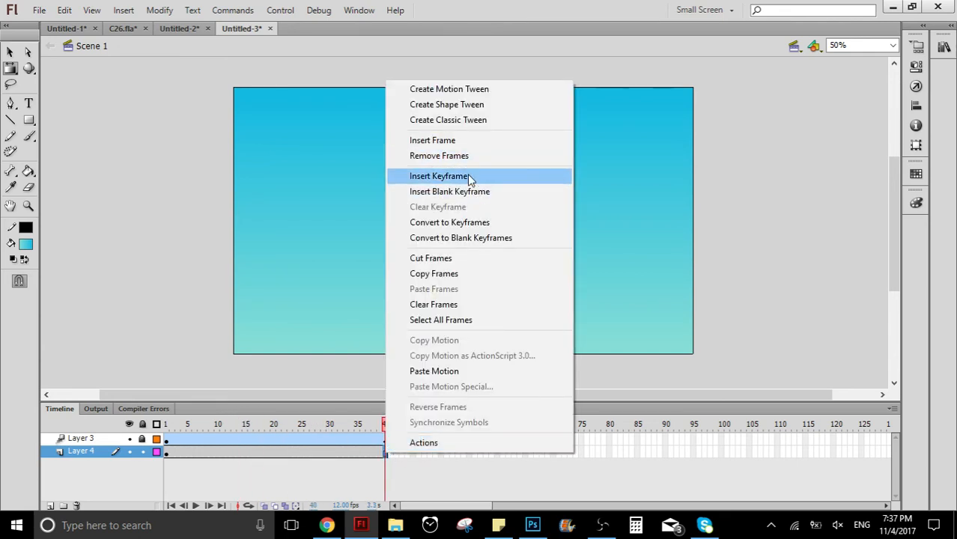
pyautogui.click(440, 176)
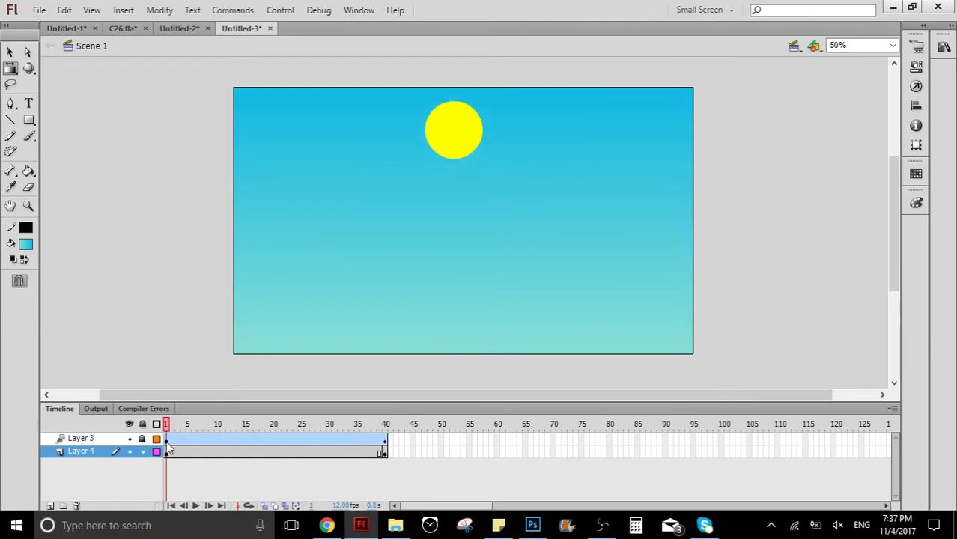
pyautogui.click(380, 425)
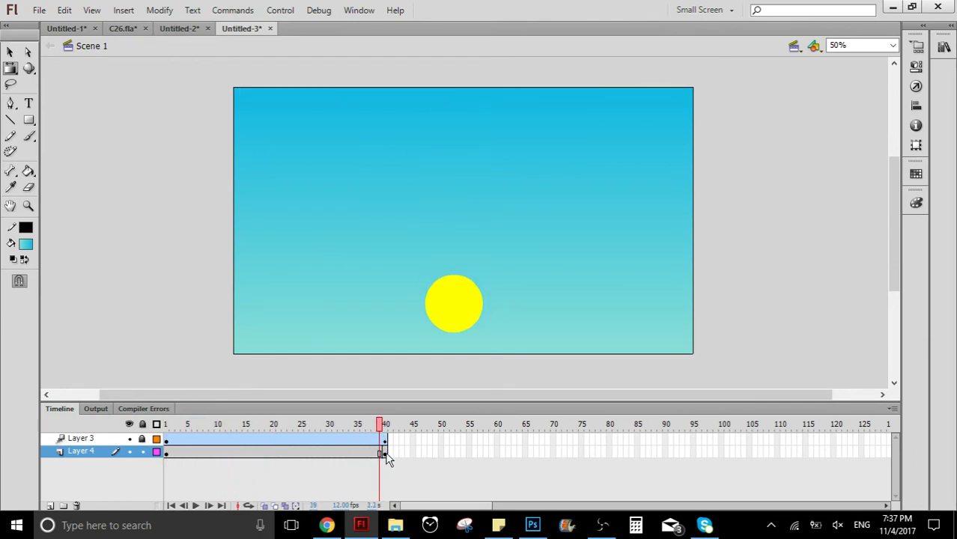
pyautogui.click(383, 426)
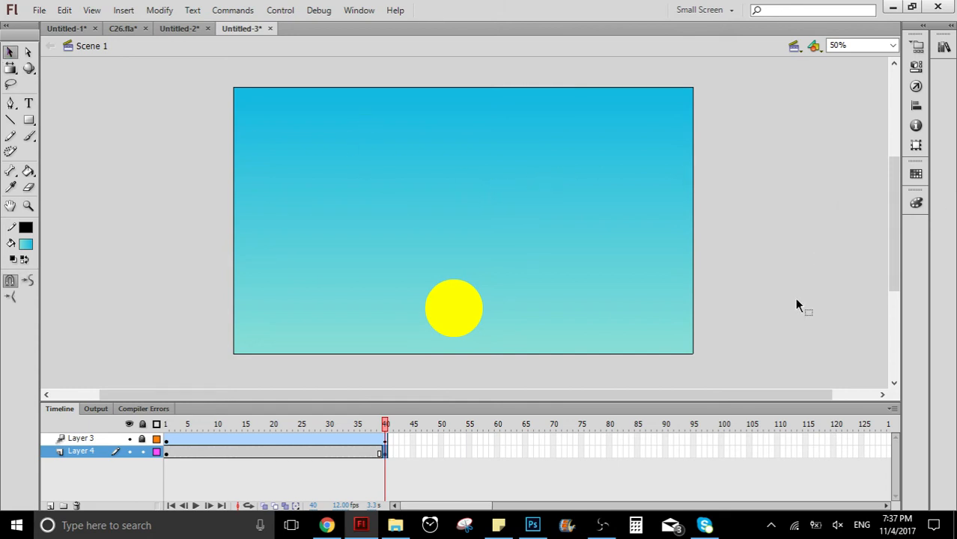
# - Recolour the frame-40 sky gradient to dark blue at the top and orange at the bottom
pyautogui.click(916, 201)
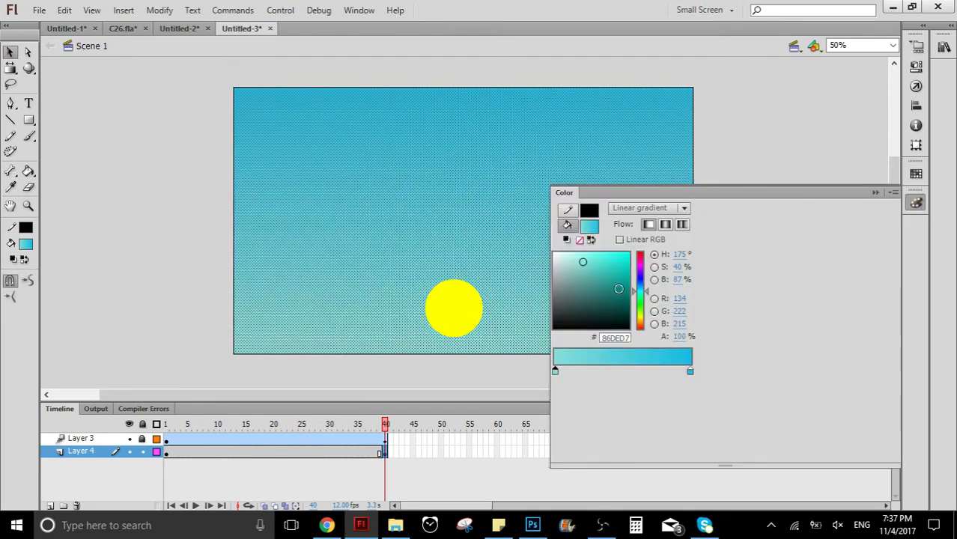
pyautogui.moveTo(442, 348)
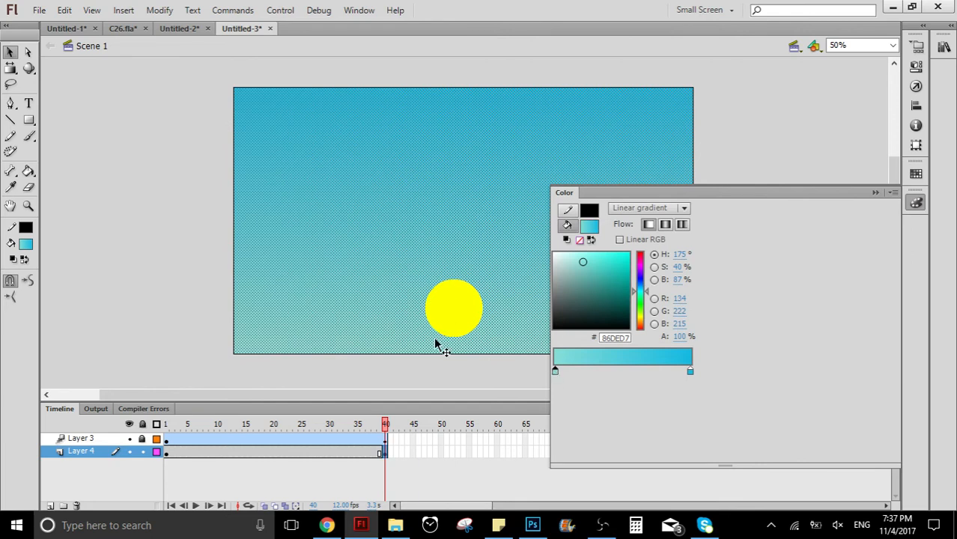
pyautogui.click(613, 267)
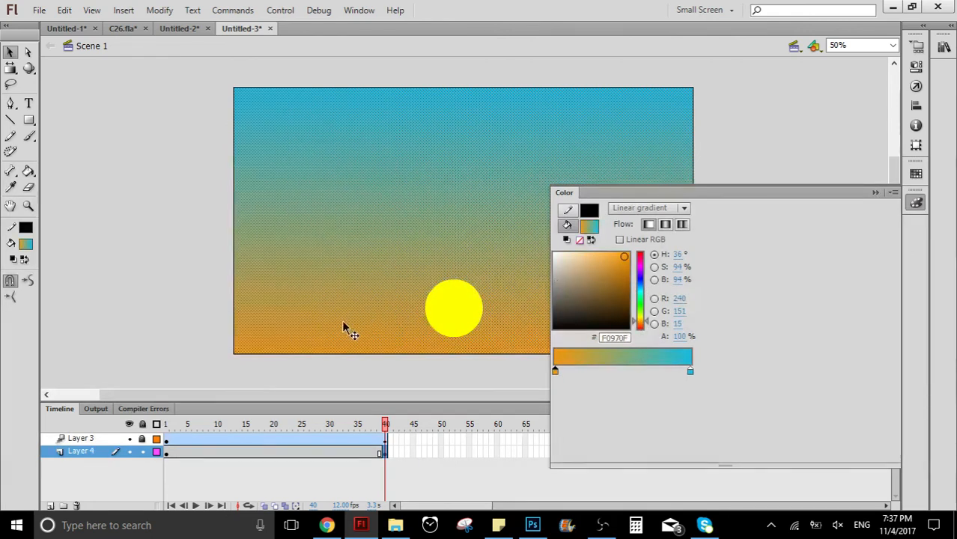
pyautogui.click(605, 252)
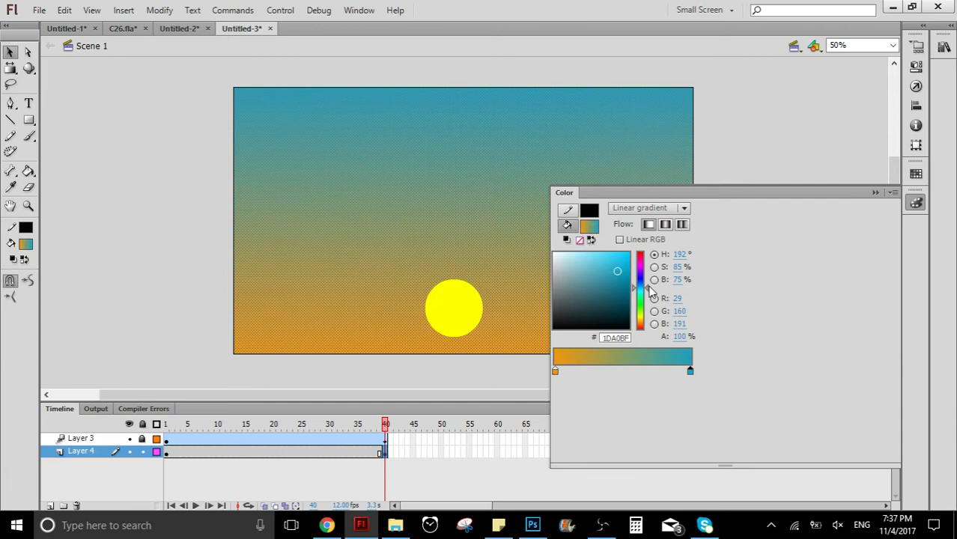
pyautogui.moveTo(617, 271); pyautogui.dragTo(622, 271)
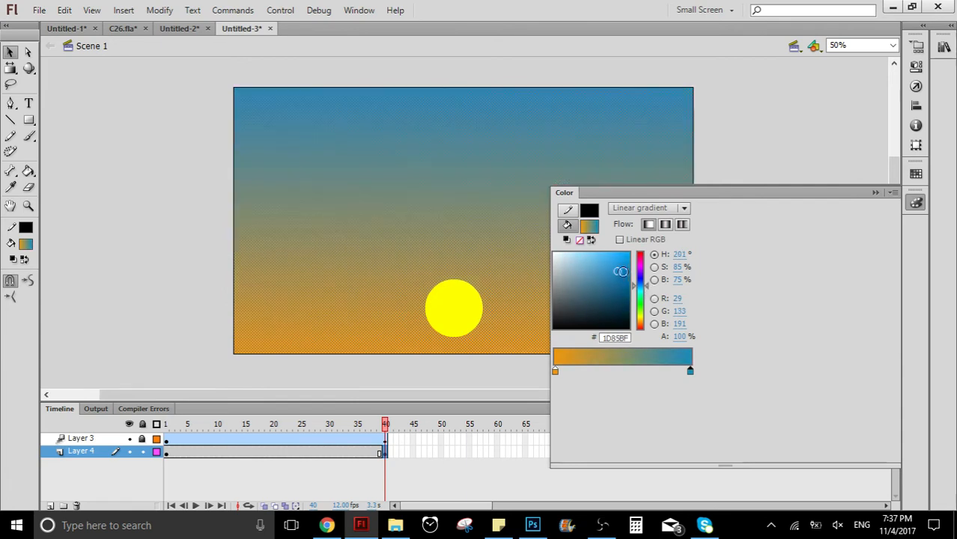
pyautogui.click(611, 275)
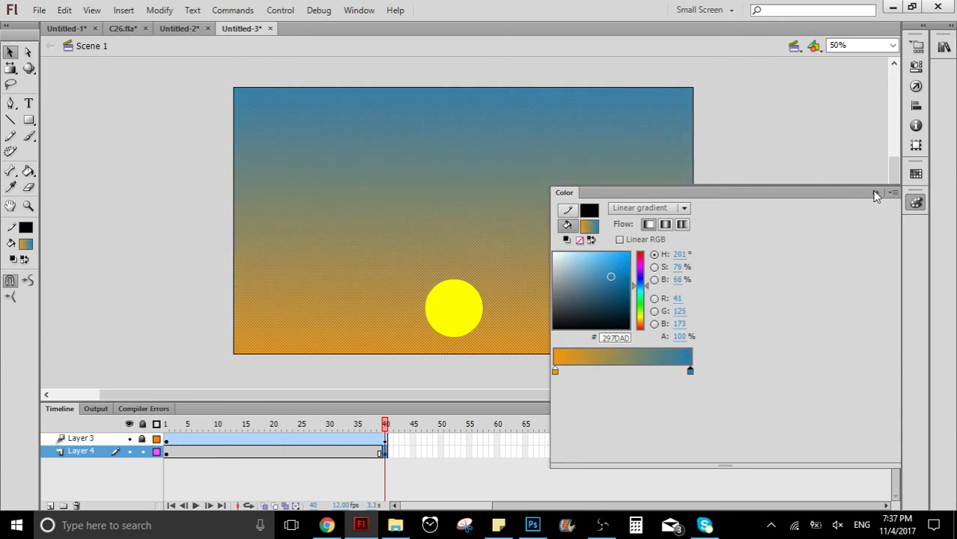
pyautogui.click(877, 193)
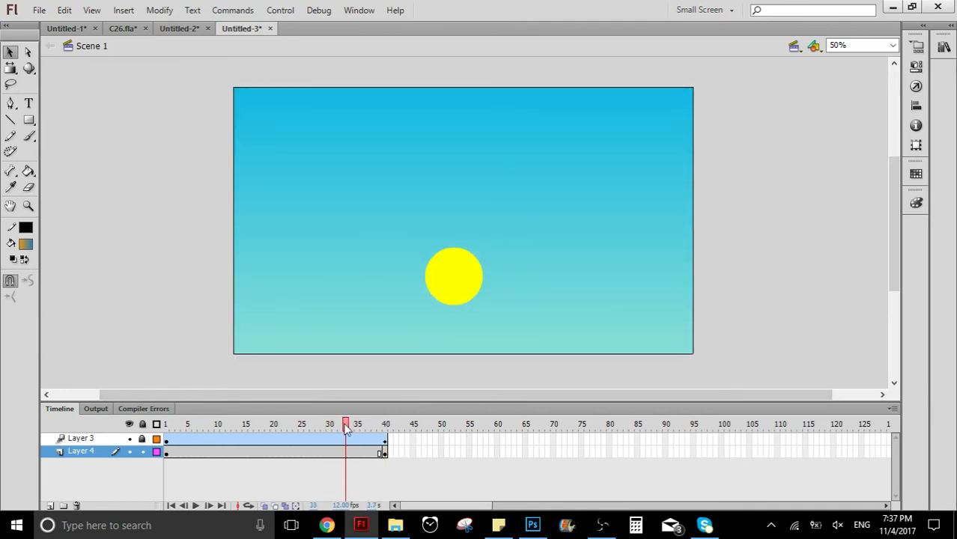
pyautogui.moveTo(345, 423); pyautogui.dragTo(380, 423)
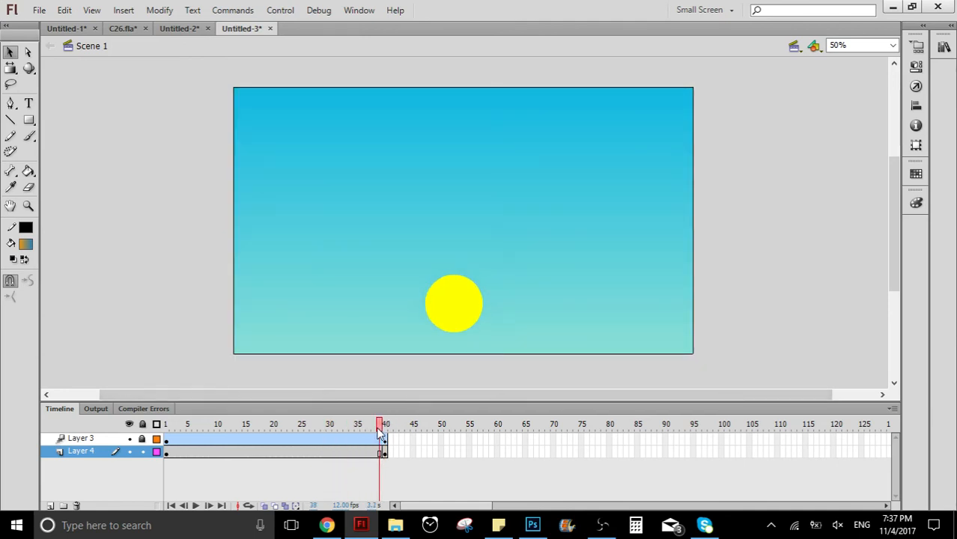
pyautogui.click(387, 425)
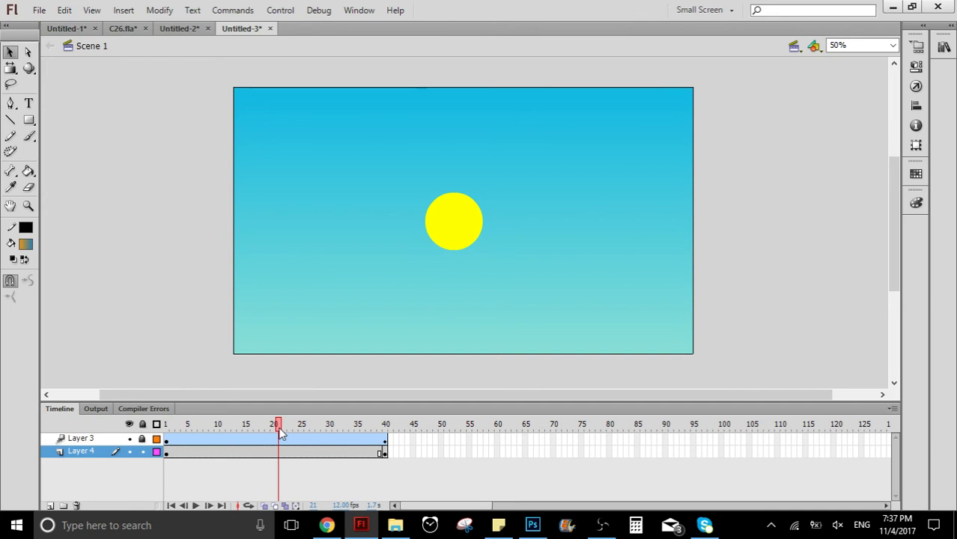
pyautogui.moveTo(248, 462)
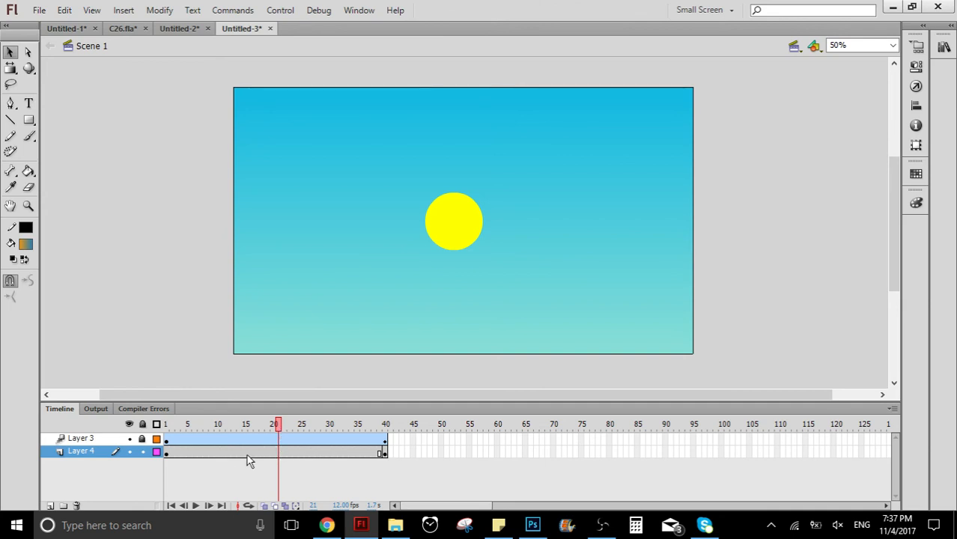
pyautogui.rightClick(247, 452)
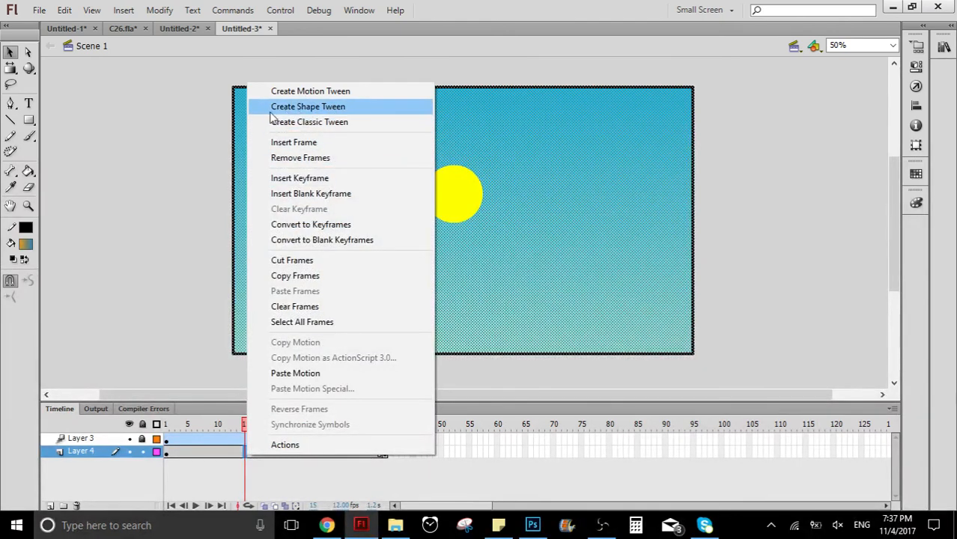
# - Apply a shape tween to the sky layer and scrub the playhead to preview the sunset blend
pyautogui.click(307, 107)
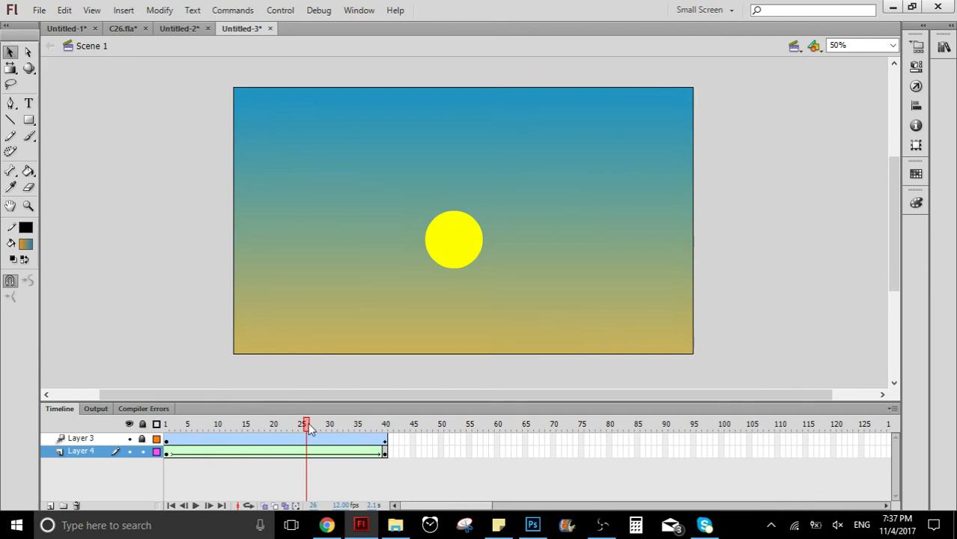
pyautogui.moveTo(305, 424); pyautogui.dragTo(193, 424)
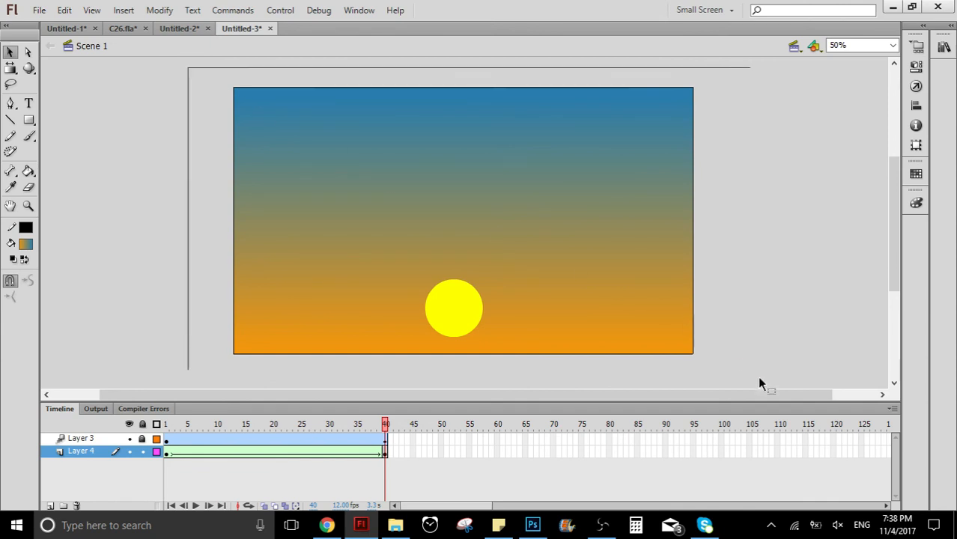
pyautogui.moveTo(146, 264)
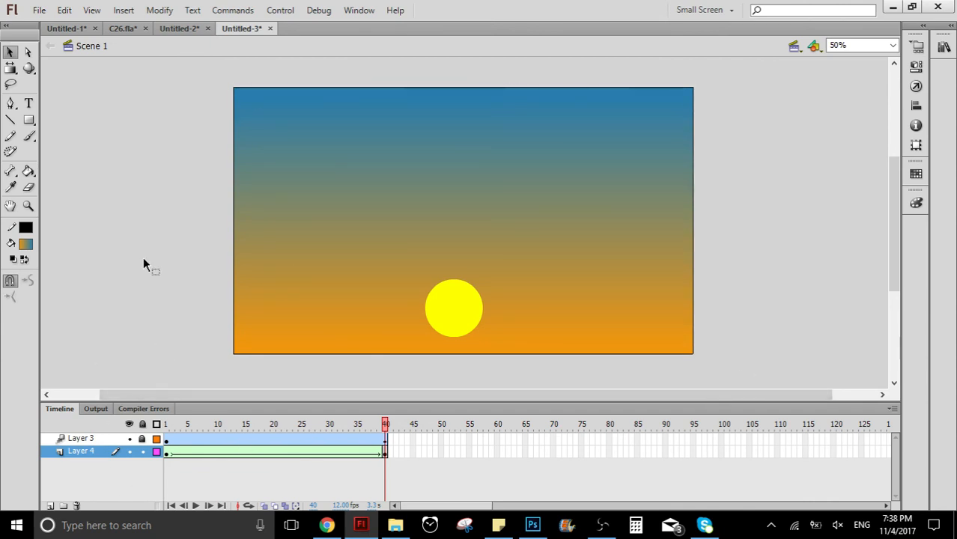
pyautogui.moveTo(218, 130)
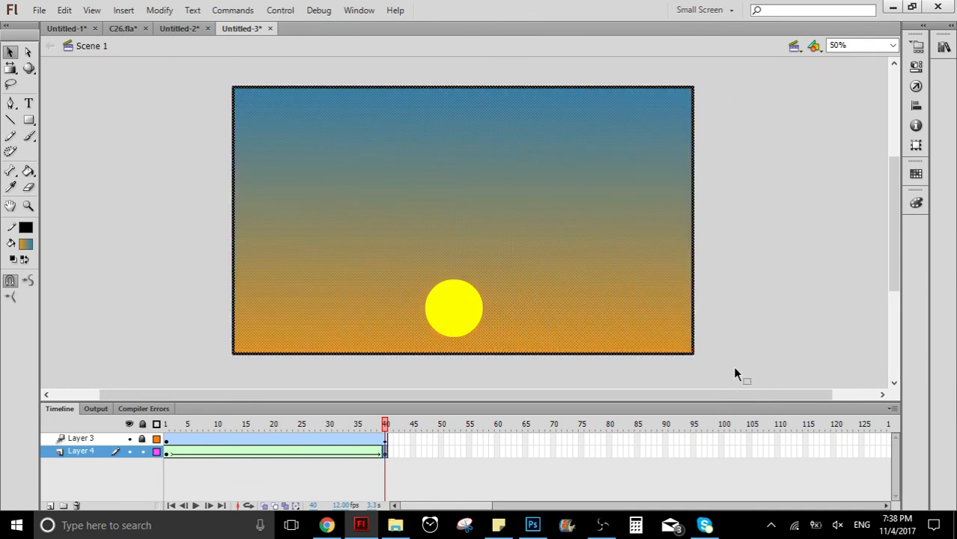
pyautogui.moveTo(177, 78)
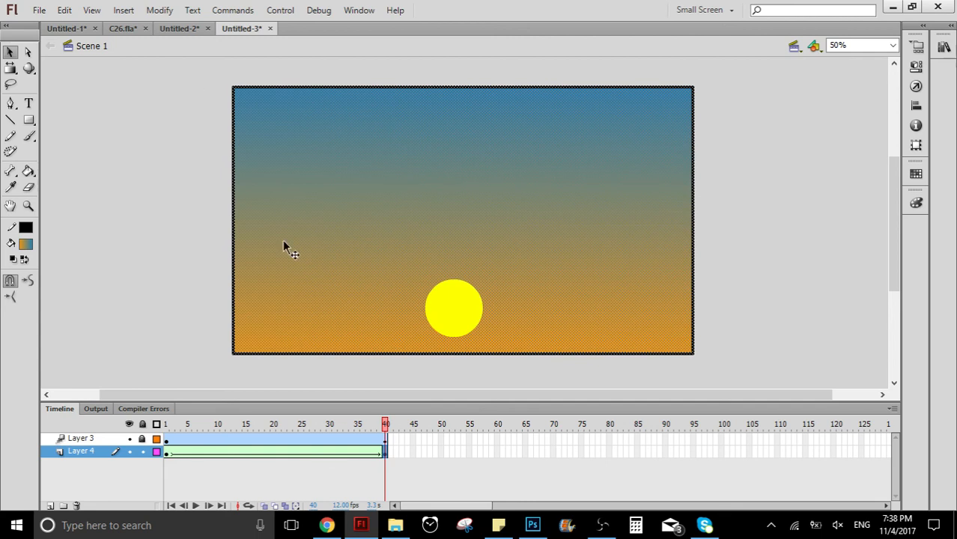
pyautogui.moveTo(142, 142)
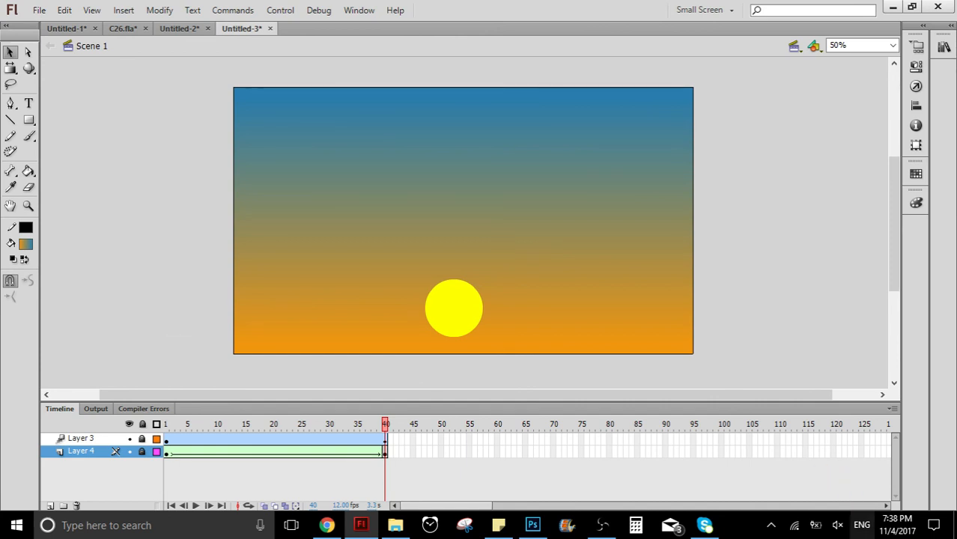
pyautogui.click(601, 524)
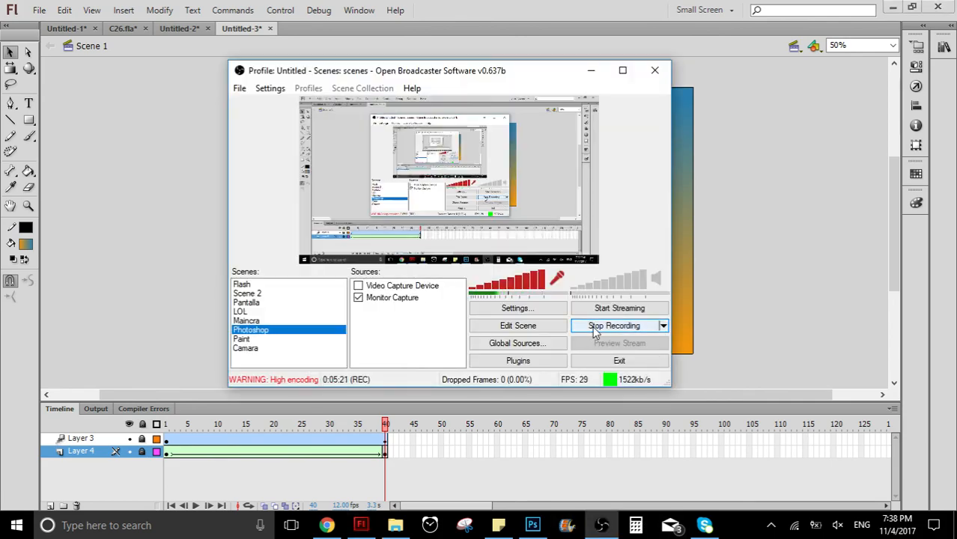